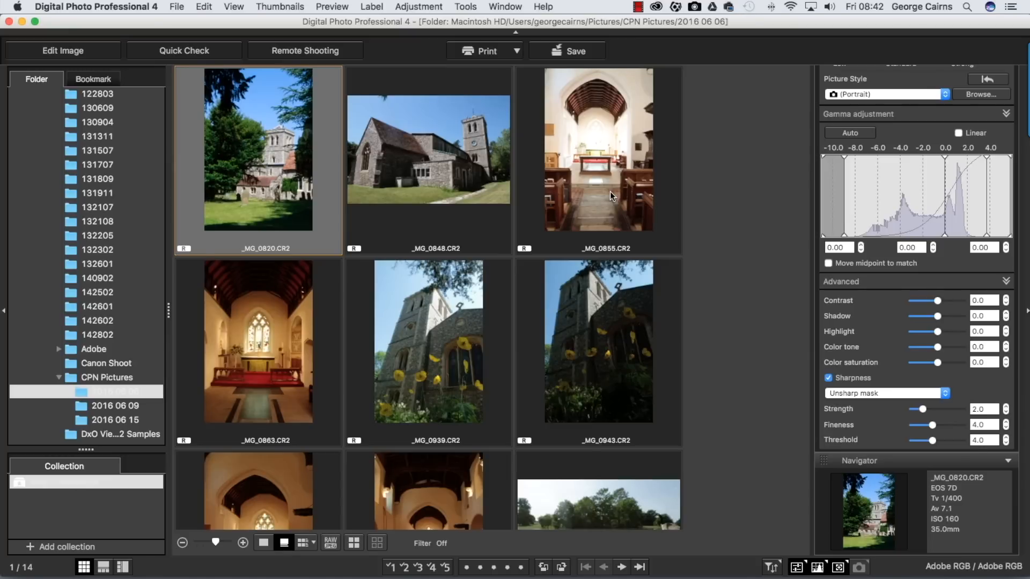
Browse the 2016 06 09 and 2016 06 15 folders, then return to the 2016 06 06 thumbnails
{"action": "left_click", "coordinate": [114, 392]}
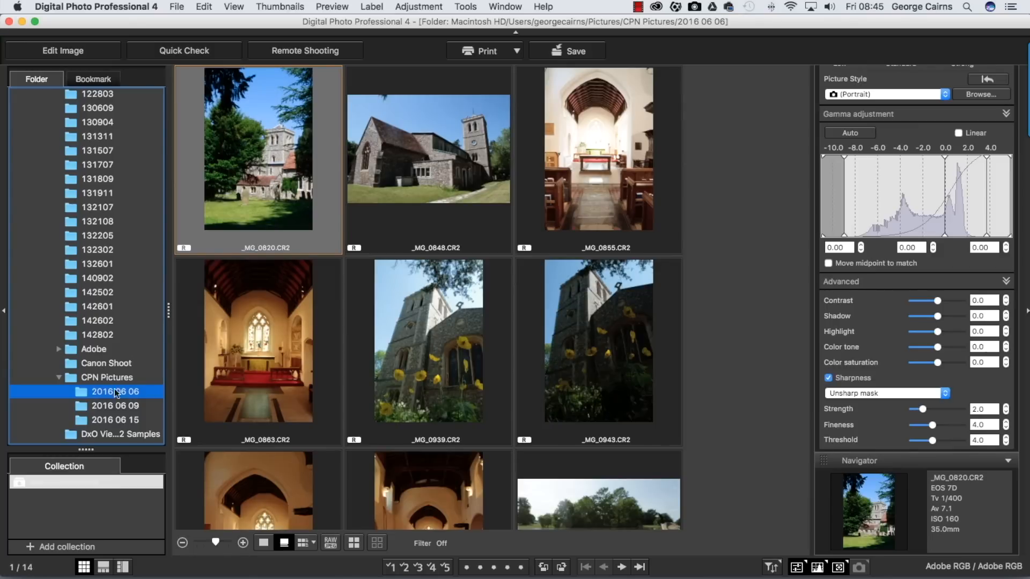
{"action": "mouse_move", "coordinate": [119, 424]}
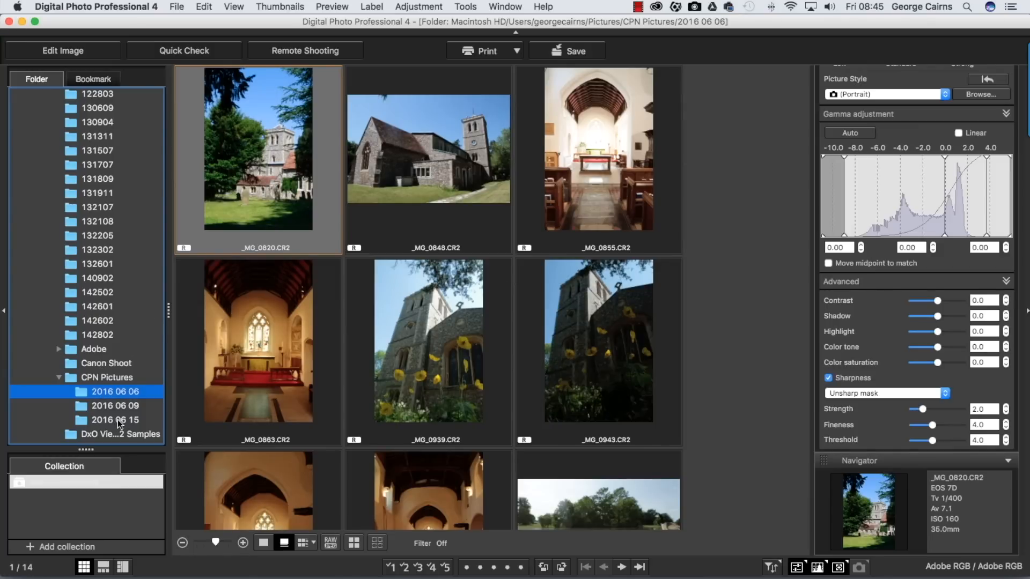
{"action": "left_click", "coordinate": [115, 406]}
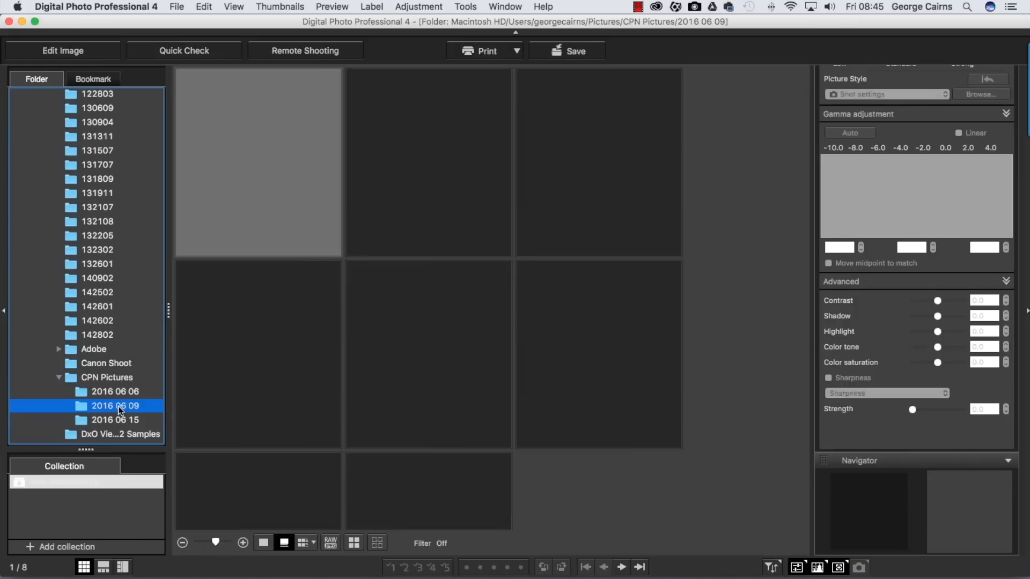
{"action": "left_click", "coordinate": [115, 420]}
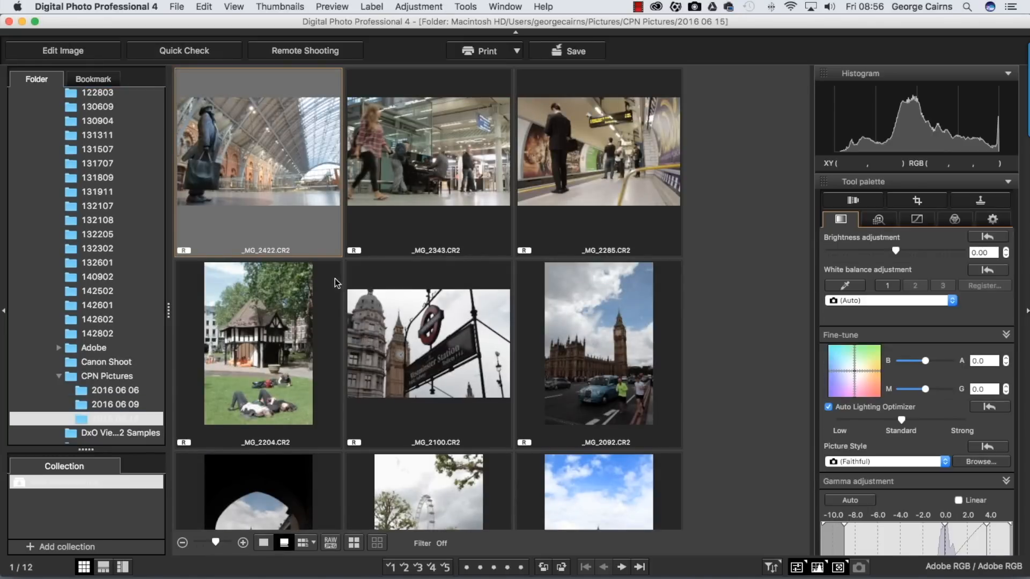
{"action": "mouse_move", "coordinate": [115, 394]}
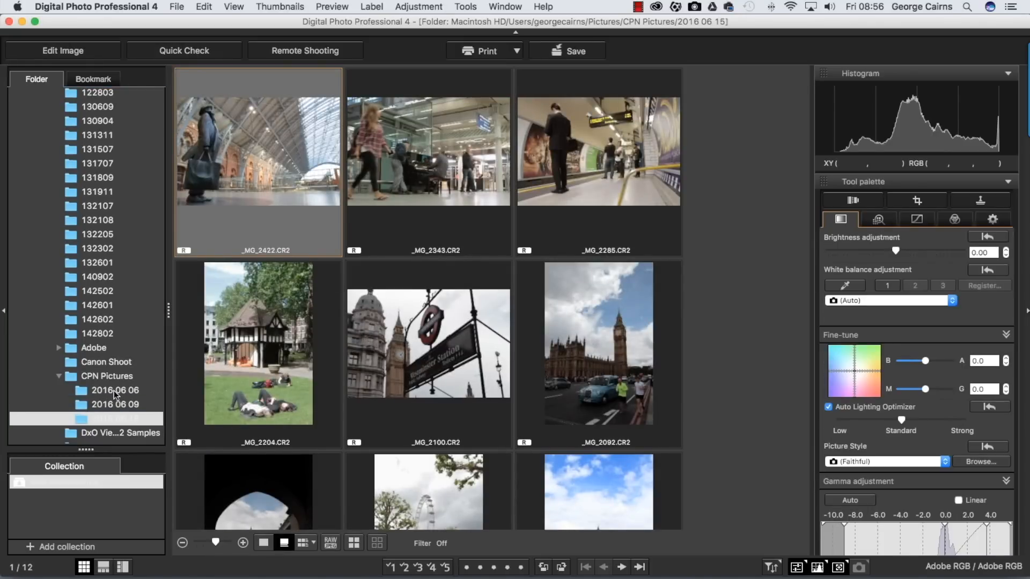
{"action": "left_click", "coordinate": [115, 390]}
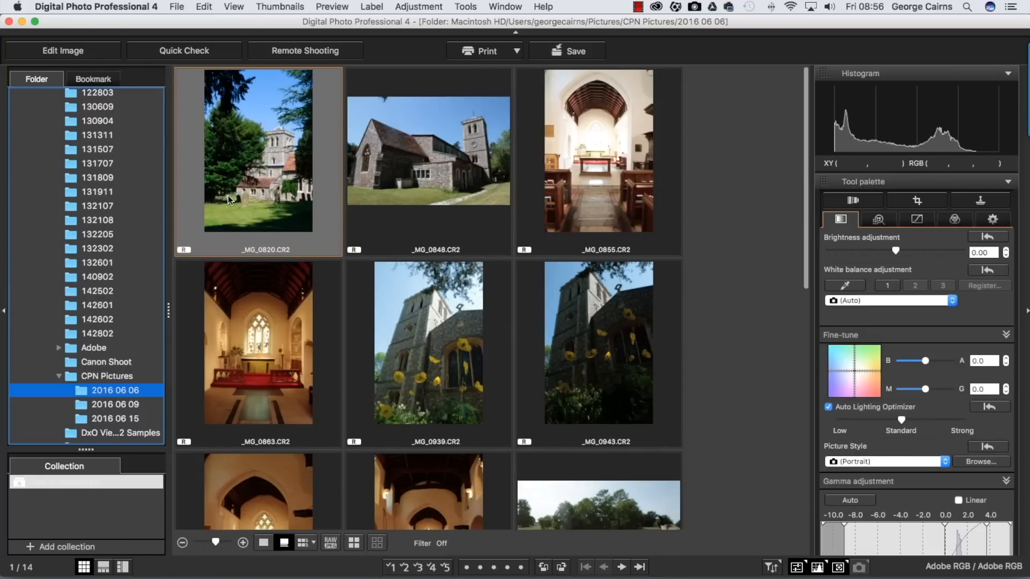
{"action": "scroll", "scroll_direction": "down", "scroll_amount": 3}
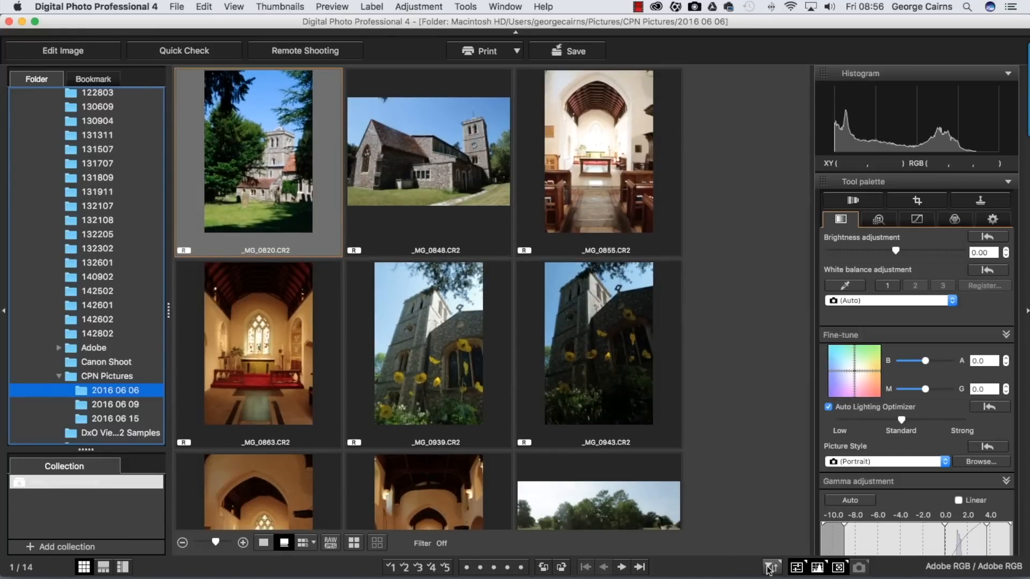
In Filter/Sort, sort the thumbnails by Shooting Date/Time in descending order
{"action": "left_click", "coordinate": [771, 567]}
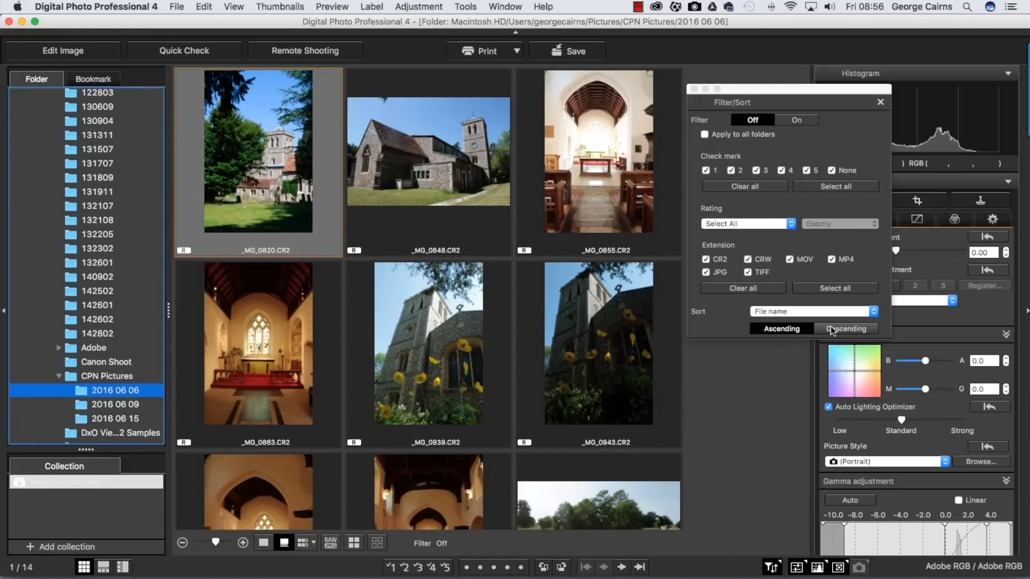
{"action": "left_click", "coordinate": [846, 328]}
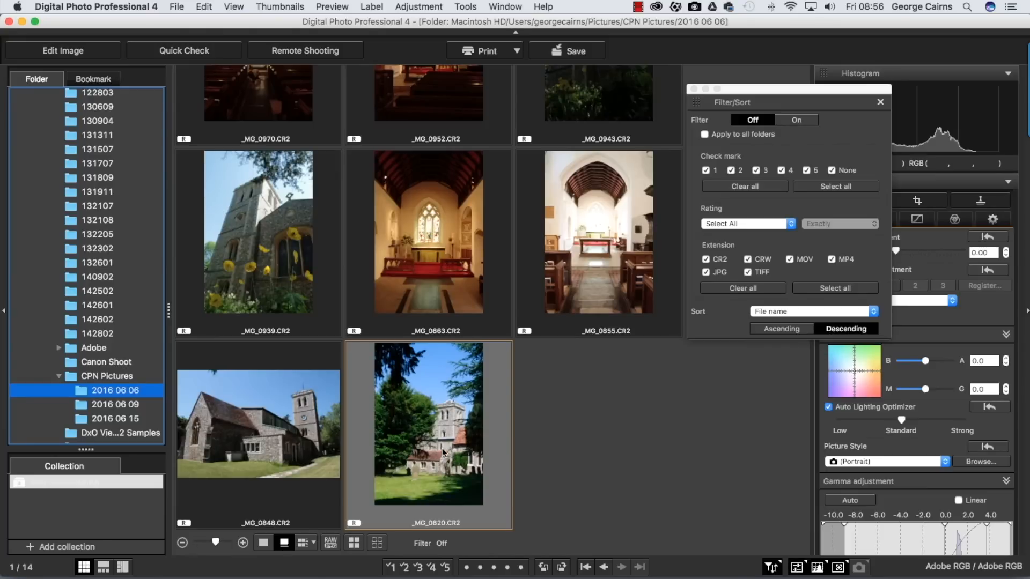
{"action": "scroll", "scroll_direction": "down", "scroll_amount": 3}
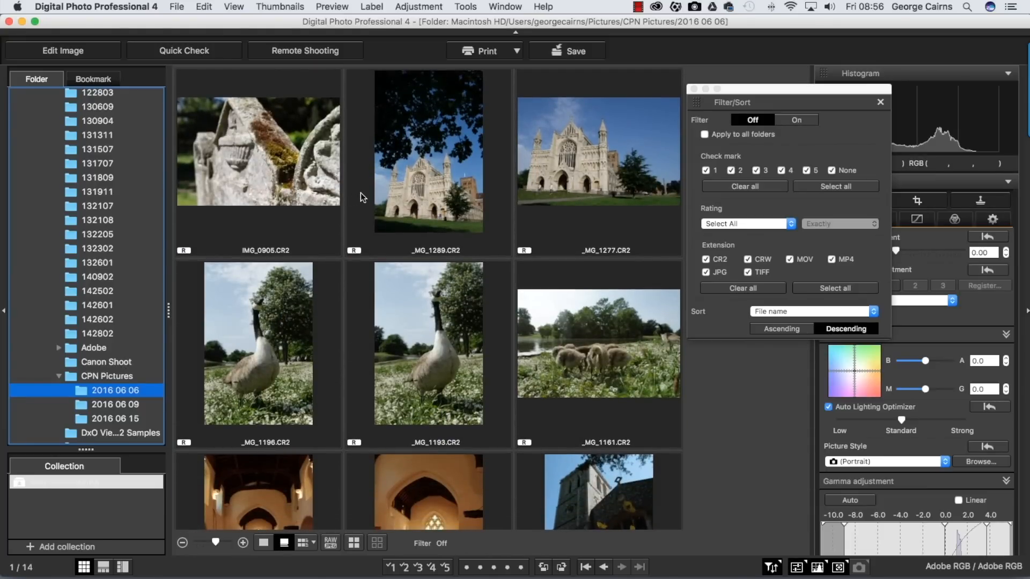
{"action": "left_click", "coordinate": [812, 311]}
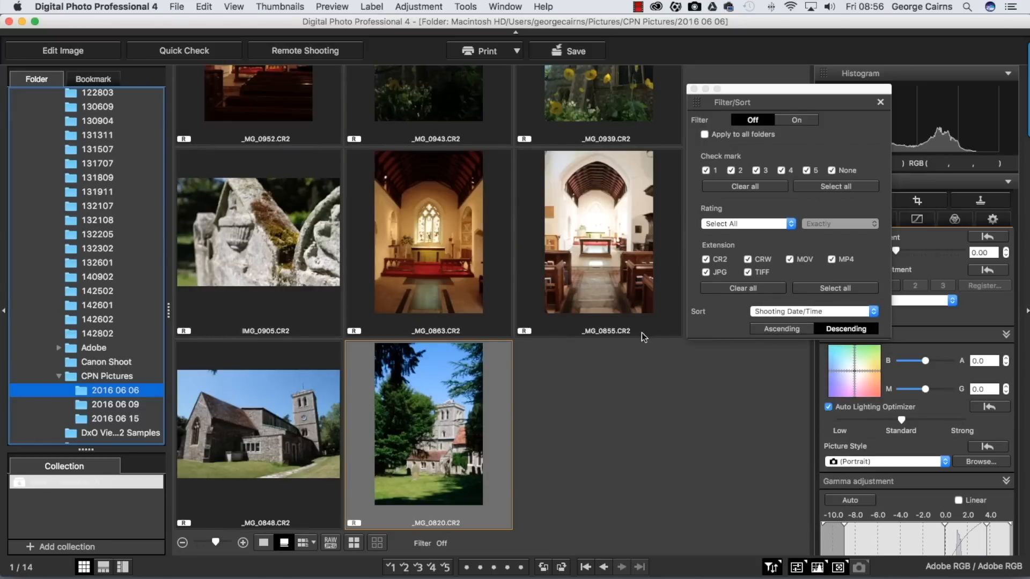
{"action": "scroll", "scroll_direction": "down", "scroll_amount": 3}
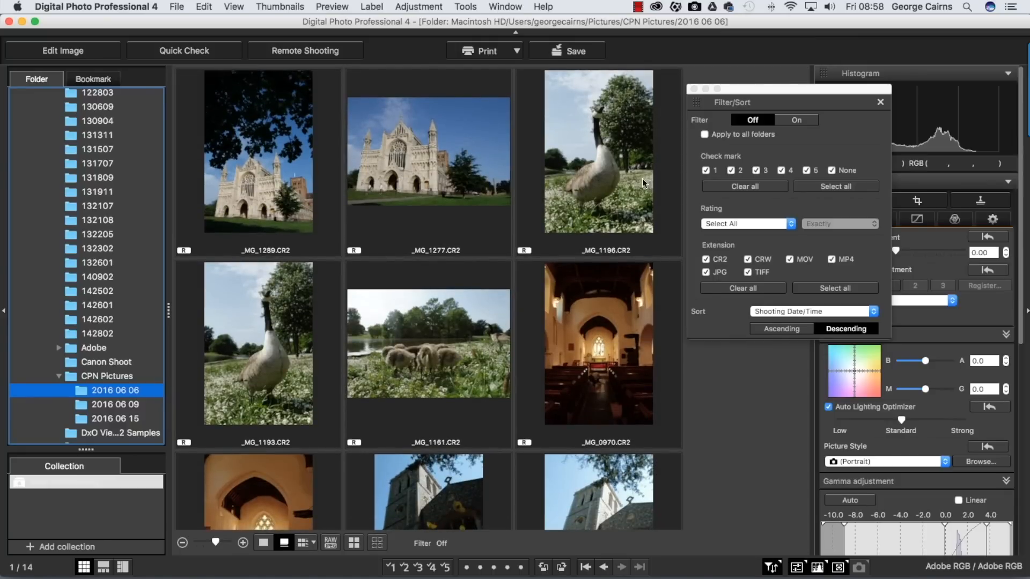
{"action": "mouse_move", "coordinate": [290, 204]}
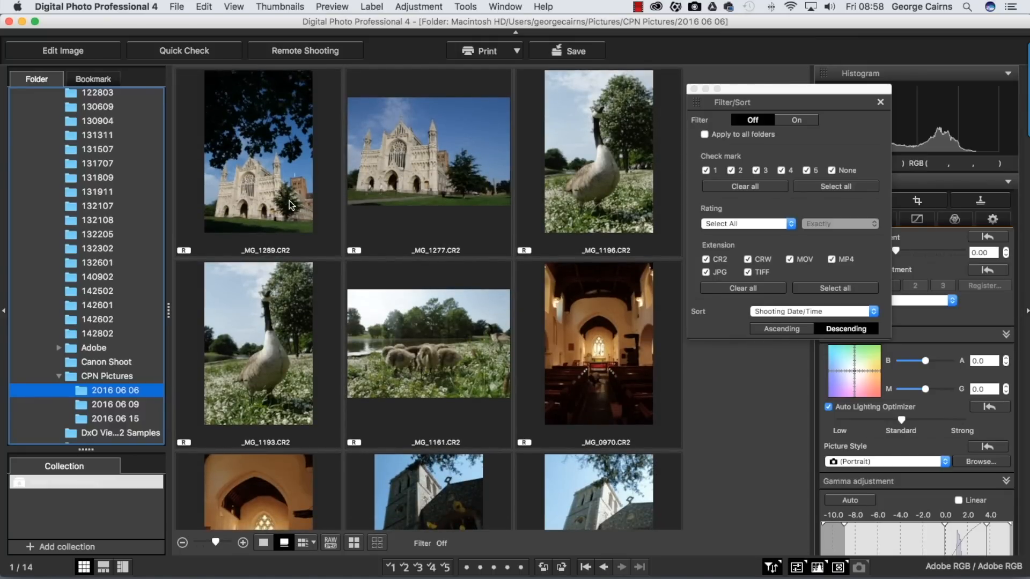
{"action": "scroll", "scroll_direction": "down", "scroll_amount": 3}
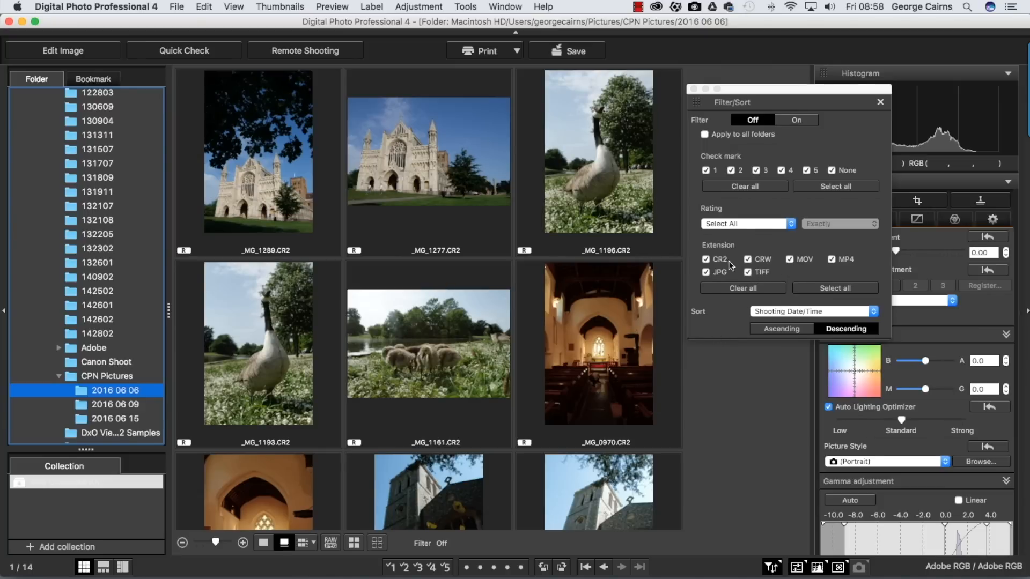
Toggle the filter on and off, leaving only CR2 and CRW ticked in the extension filter with filtering off
{"action": "left_click", "coordinate": [706, 258]}
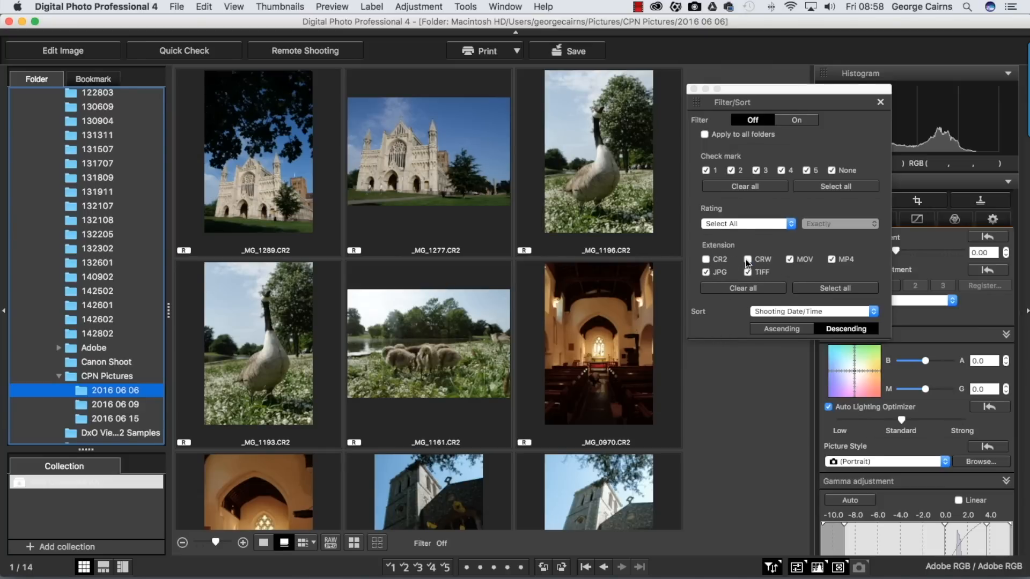
{"action": "left_click", "coordinate": [706, 271]}
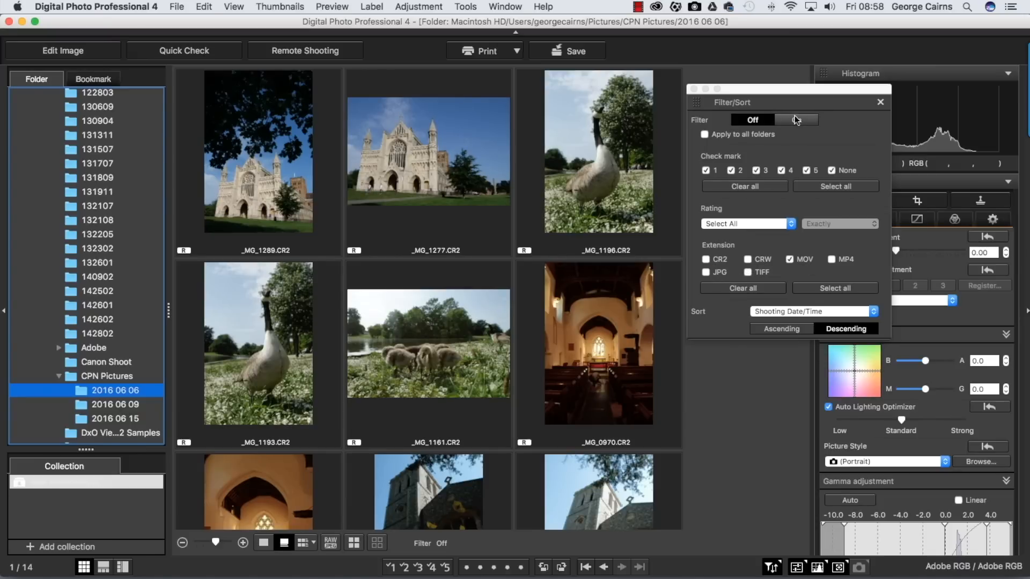
{"action": "left_click", "coordinate": [795, 119]}
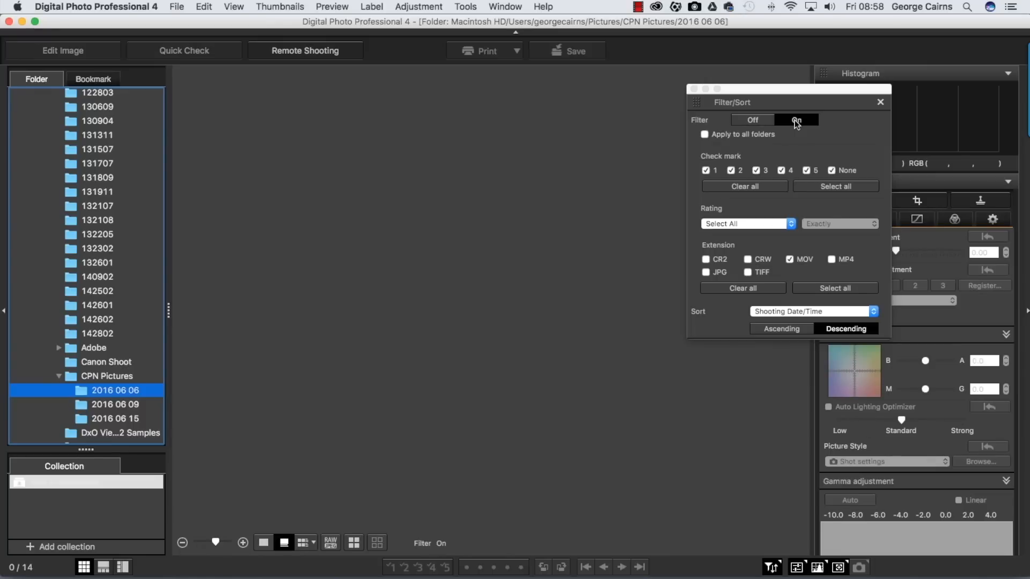
{"action": "left_click", "coordinate": [751, 119]}
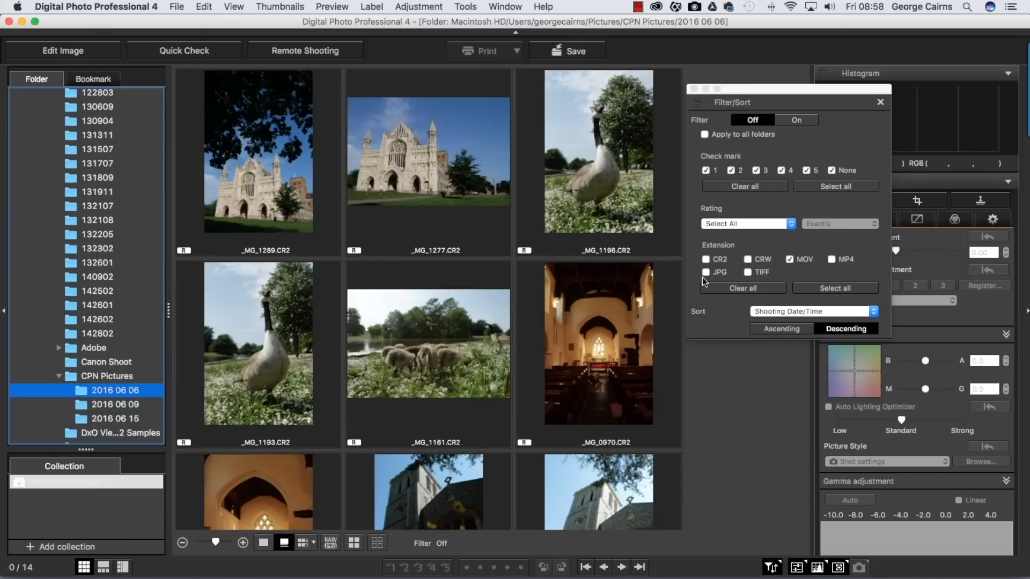
{"action": "left_click", "coordinate": [706, 258]}
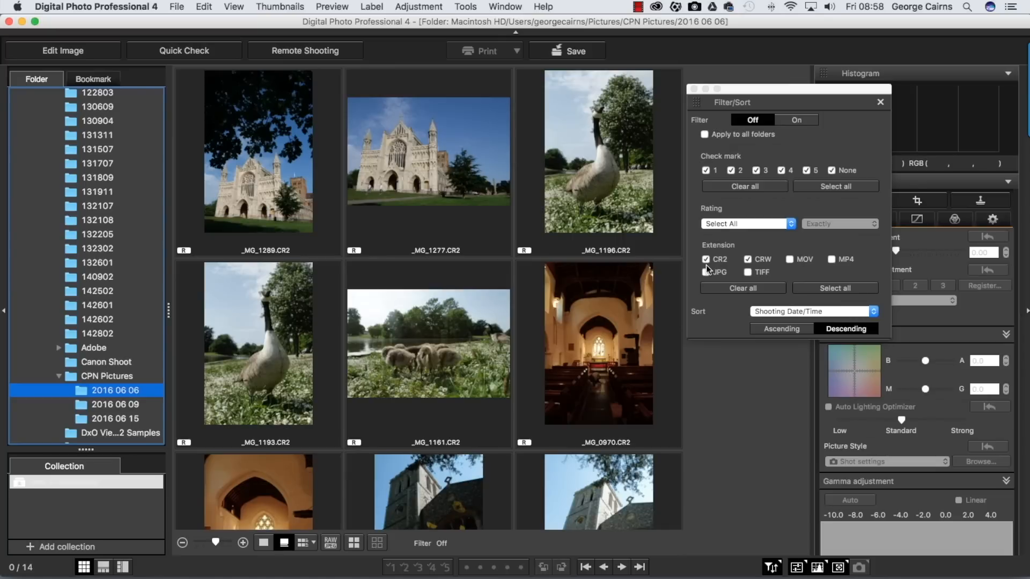
Sort the thumbnails by ISO Speed in descending order
{"action": "left_click", "coordinate": [812, 311]}
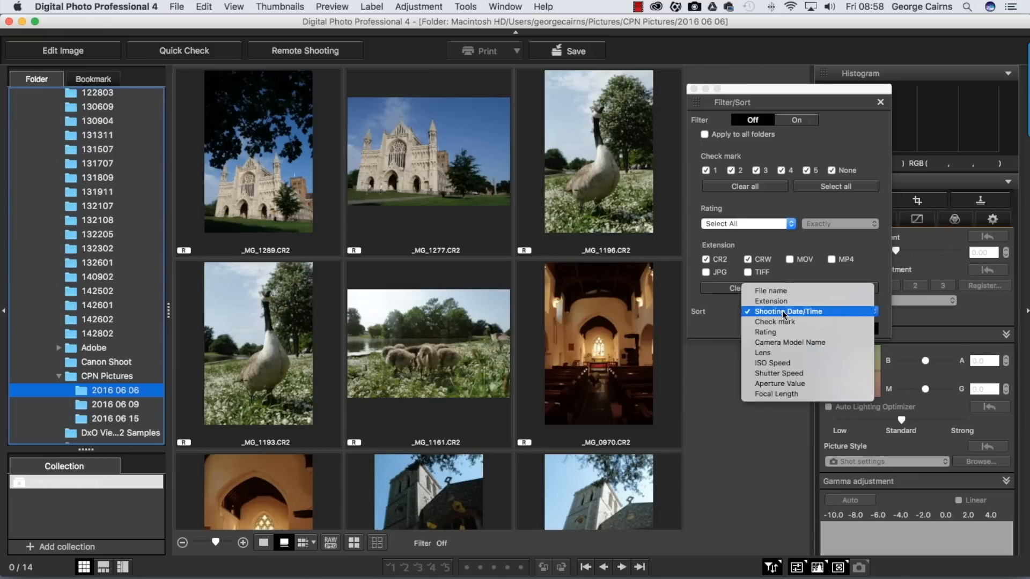
{"action": "mouse_move", "coordinate": [801, 362]}
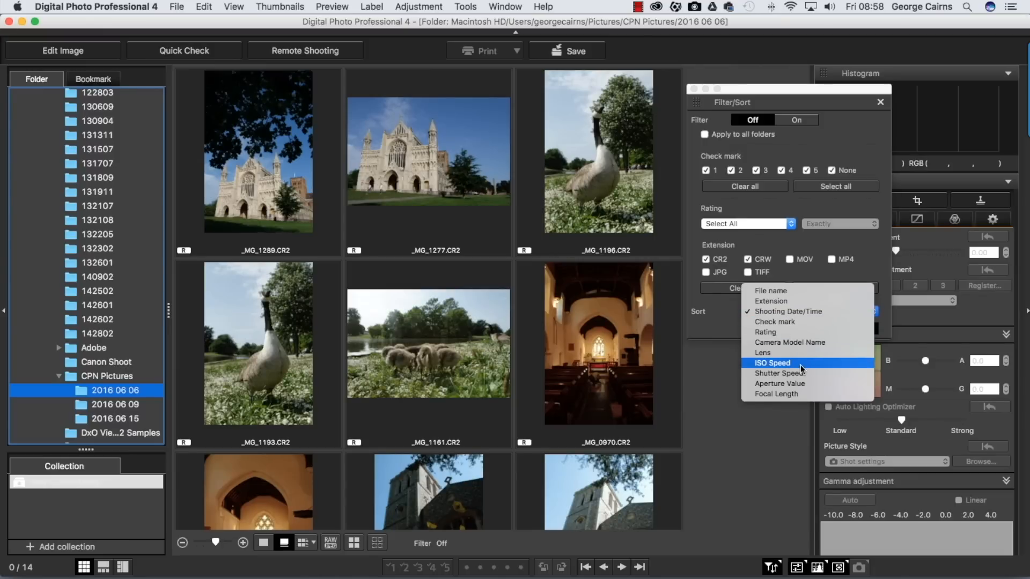
{"action": "left_click", "coordinate": [771, 363]}
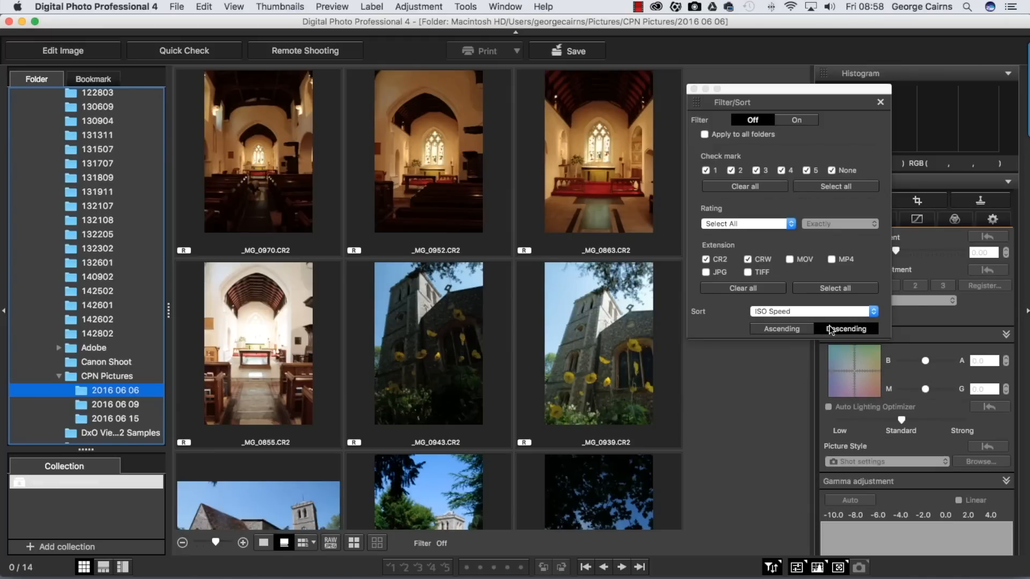
{"action": "left_click", "coordinate": [846, 328]}
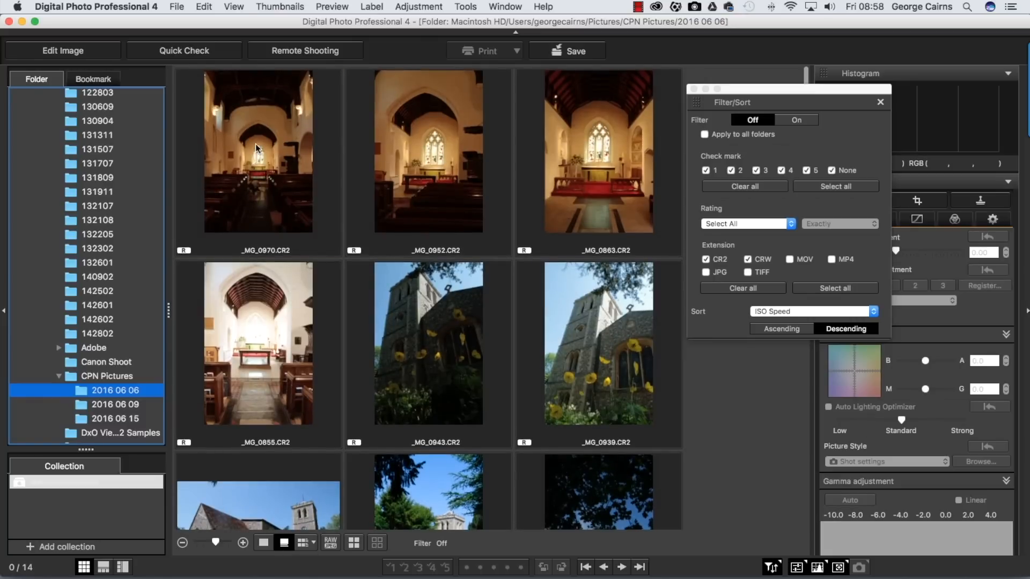
Select _MG_0970, _MG_0952, _MG_0863, _MG_0855 and _MG_0943 to compare their ISO values in the Navigator
{"action": "left_click", "coordinate": [258, 155]}
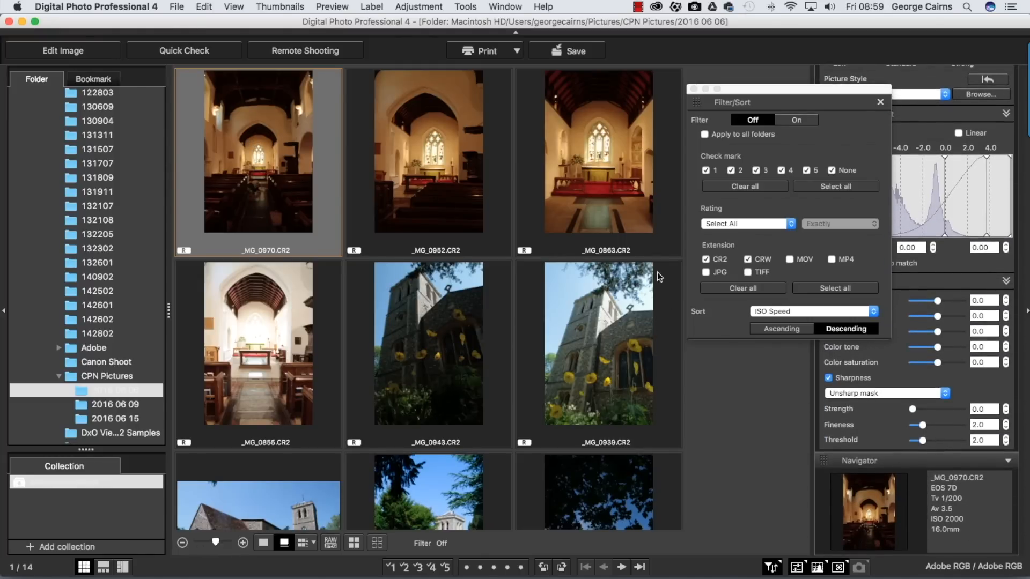
{"action": "left_click", "coordinate": [428, 152]}
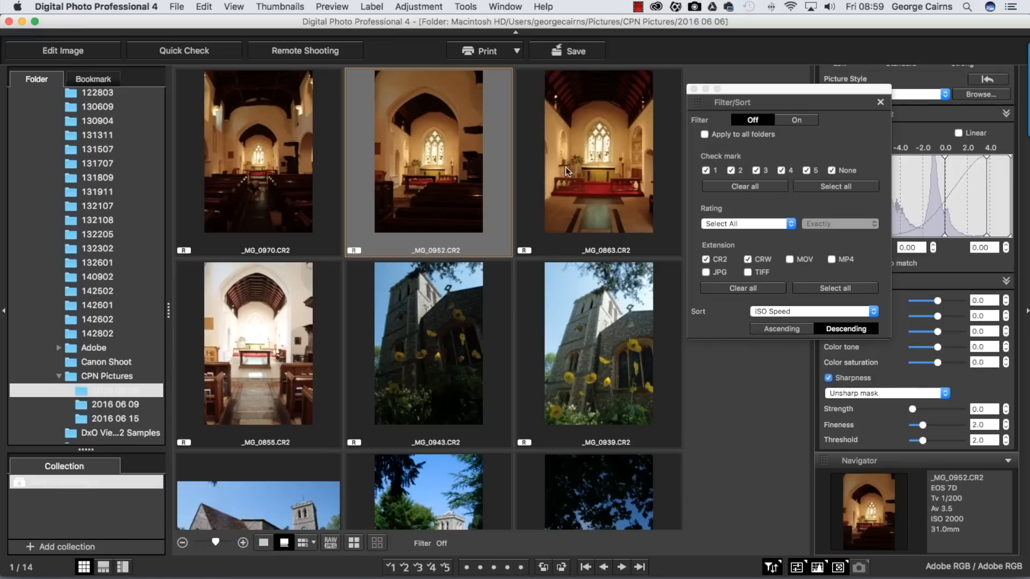
{"action": "left_click", "coordinate": [596, 152]}
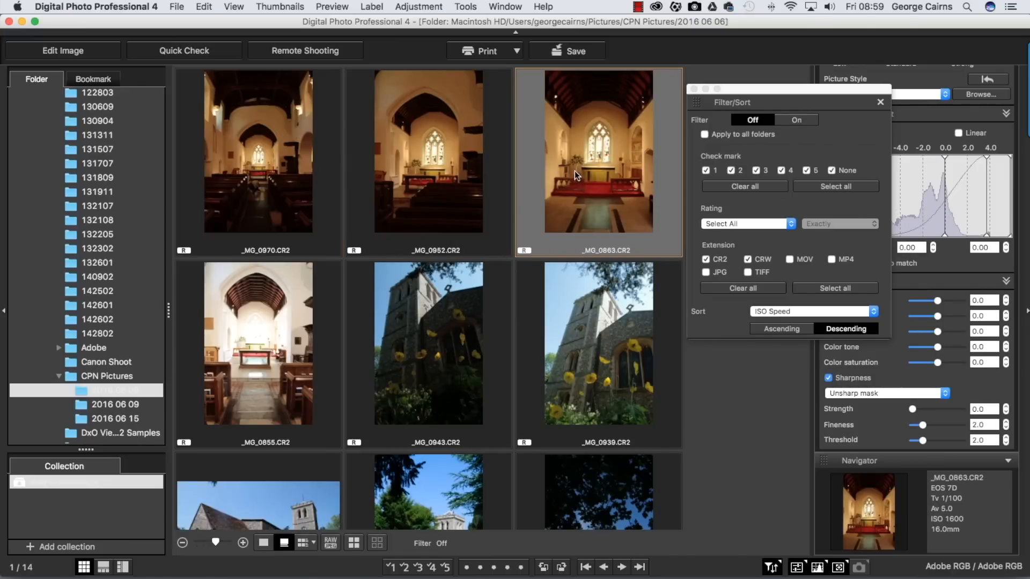
{"action": "mouse_move", "coordinate": [244, 380]}
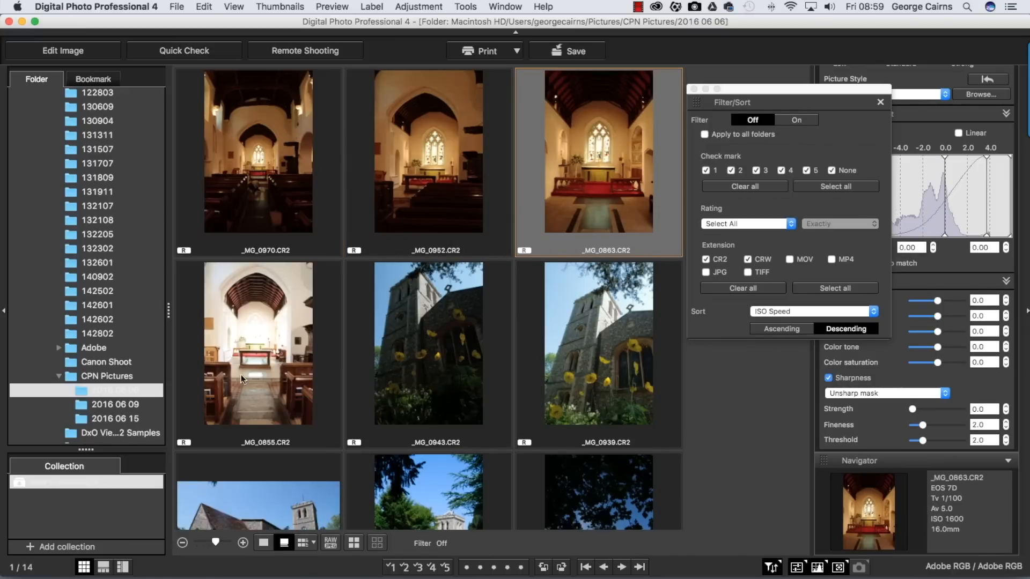
{"action": "left_click", "coordinate": [427, 341]}
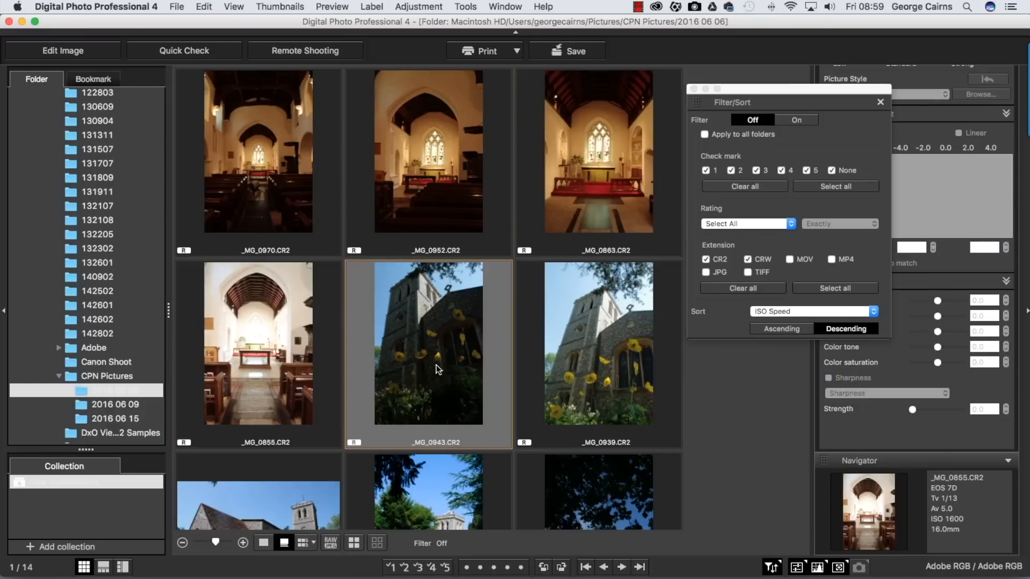
{"action": "left_click", "coordinate": [428, 355]}
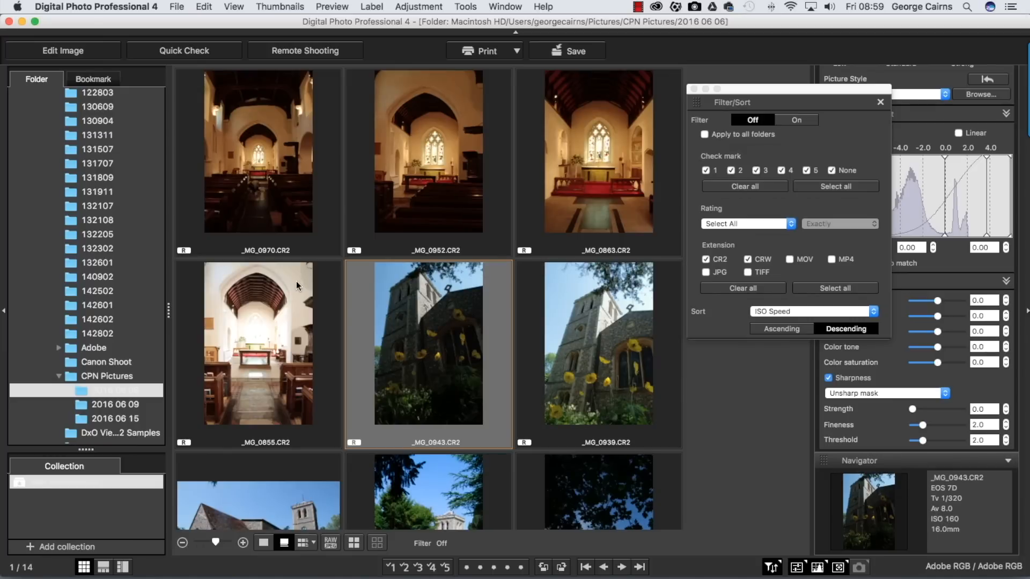
{"action": "mouse_move", "coordinate": [754, 316]}
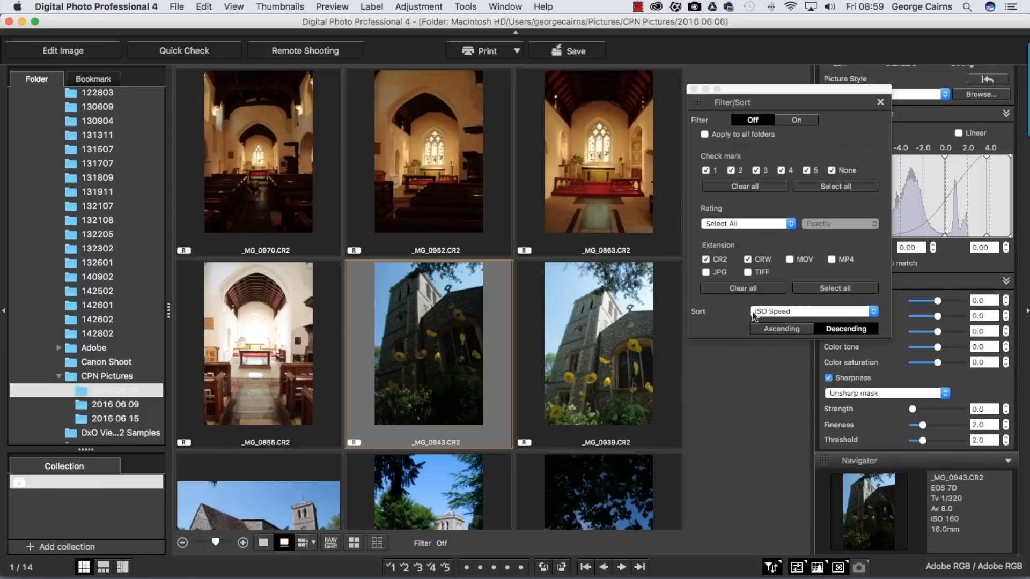
{"action": "mouse_move", "coordinate": [269, 151]}
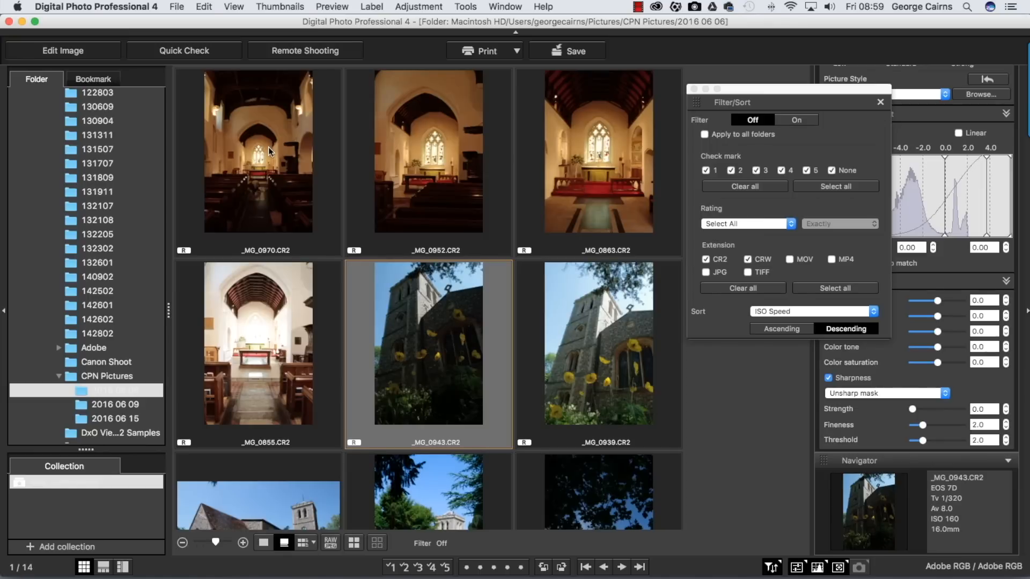
{"action": "left_click", "coordinate": [257, 155]}
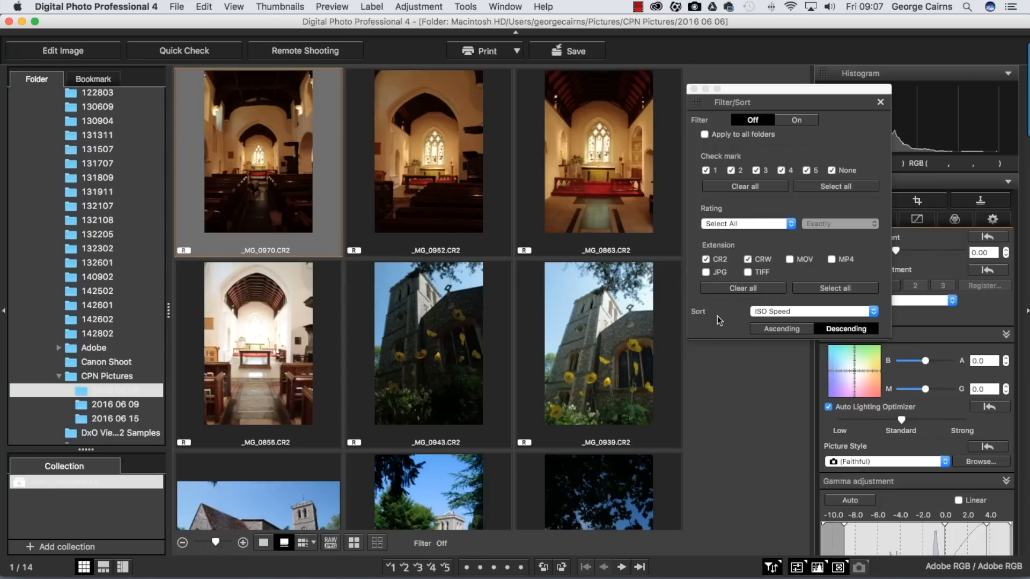
Set the sort back to Shooting Date/Time descending and close the Filter/Sort panel
{"action": "left_click", "coordinate": [812, 311]}
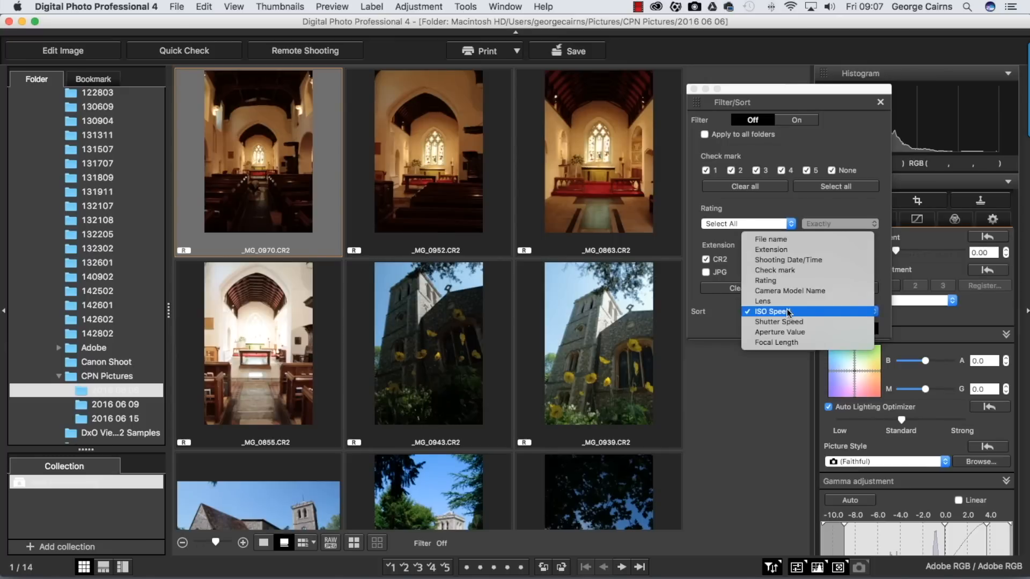
{"action": "mouse_move", "coordinate": [817, 332]}
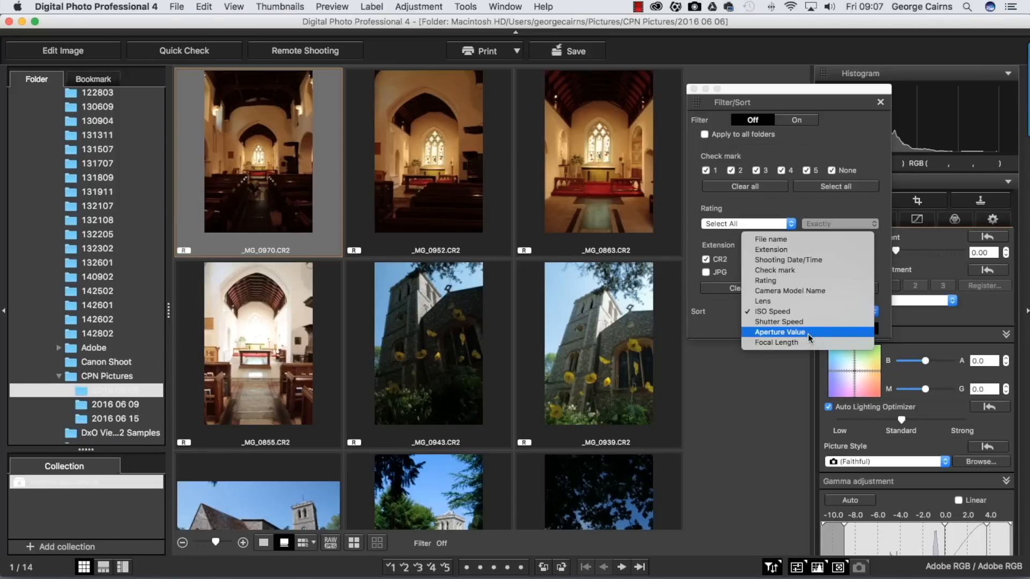
{"action": "mouse_move", "coordinate": [813, 260]}
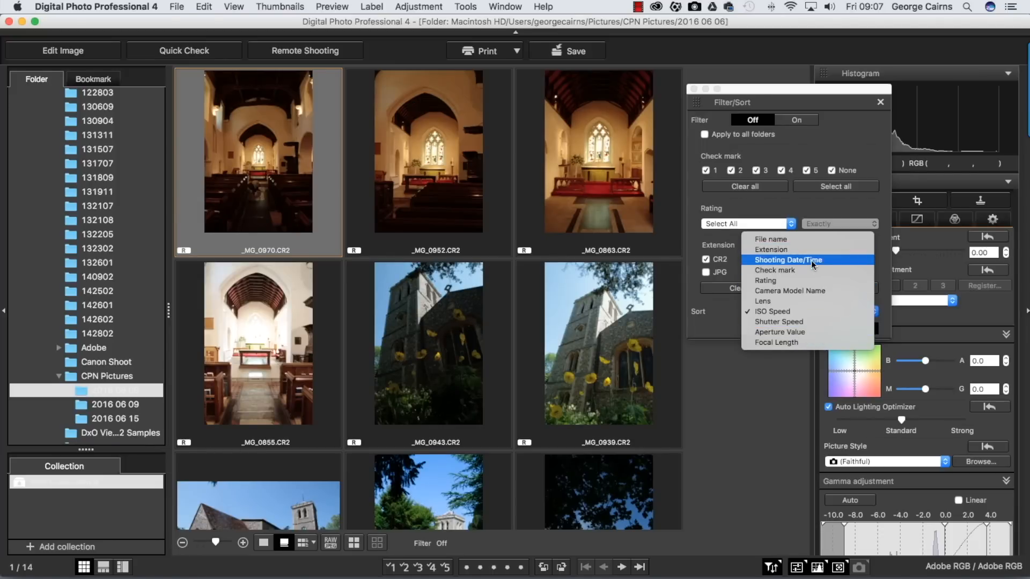
{"action": "left_click", "coordinate": [789, 260]}
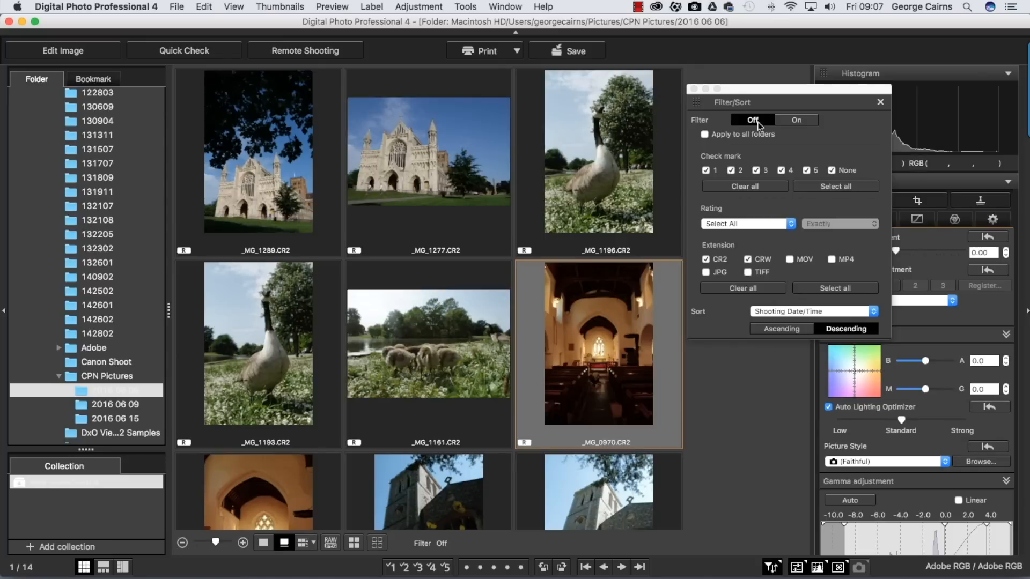
{"action": "mouse_move", "coordinate": [880, 104]}
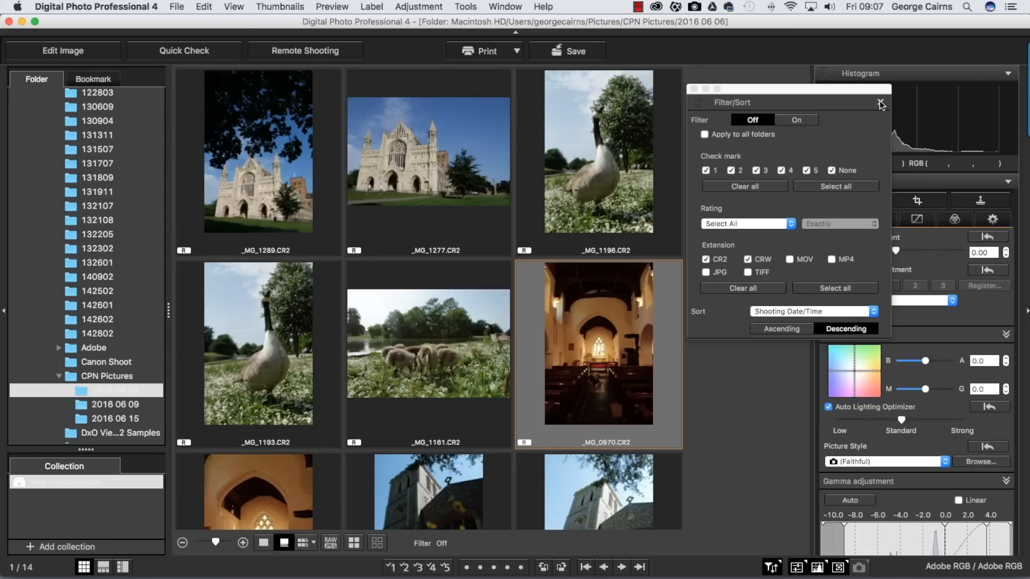
{"action": "left_click", "coordinate": [881, 104]}
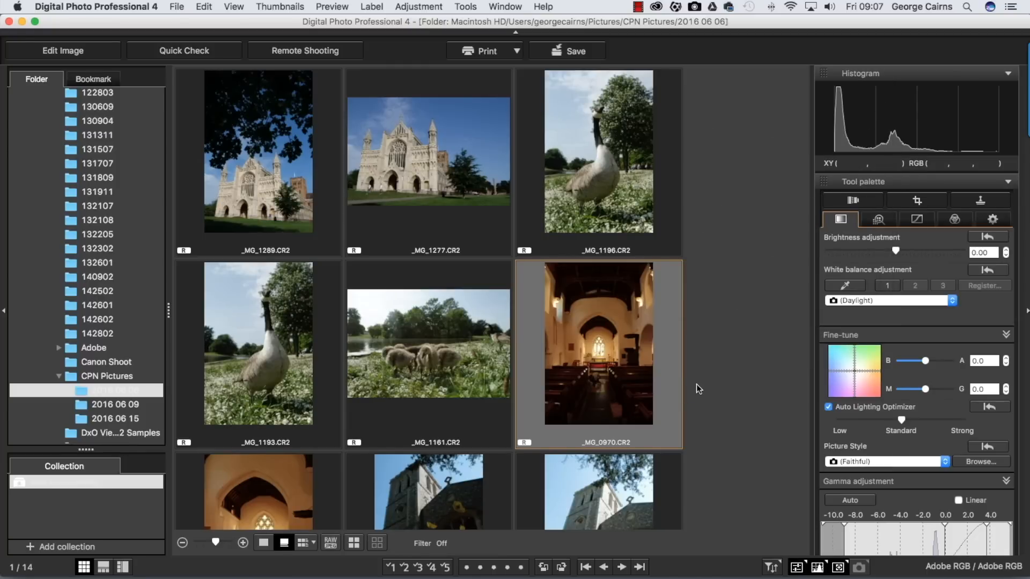
Select the _MG_1277 cathedral photo, enlarge the thumbnails and open it in Quick Check
{"action": "left_click", "coordinate": [428, 152]}
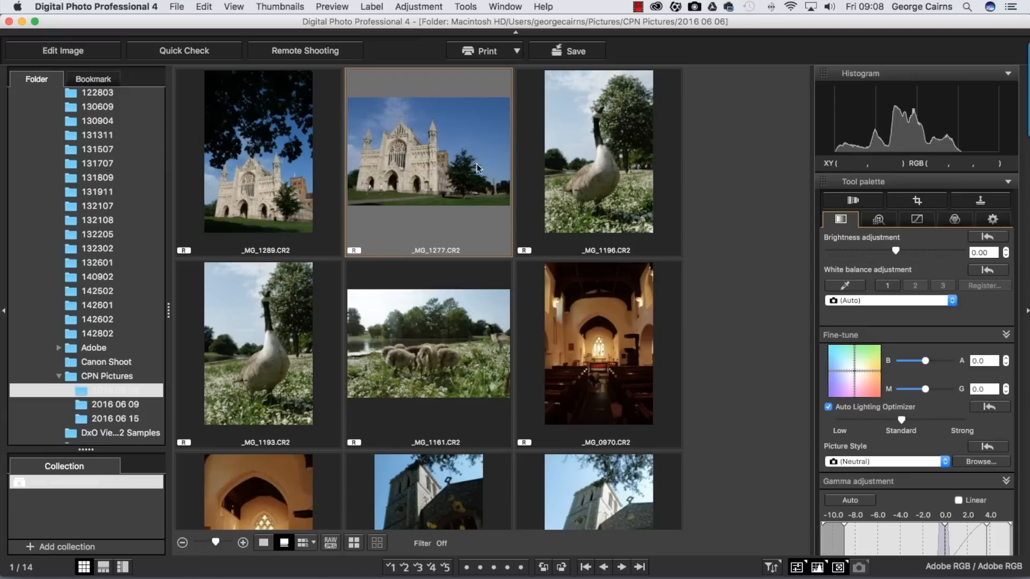
{"action": "mouse_move", "coordinate": [431, 163]}
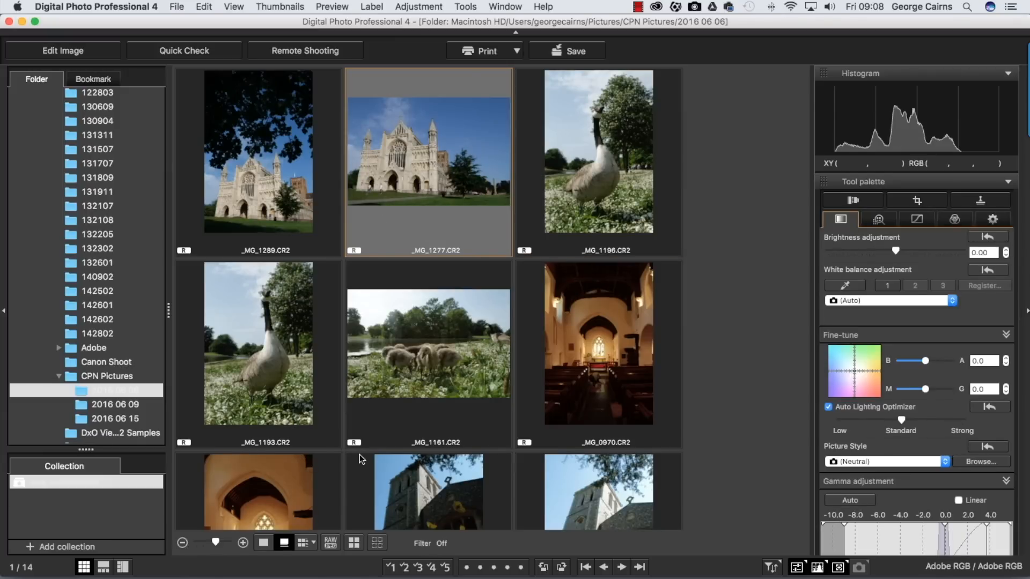
{"action": "left_click", "coordinate": [243, 543]}
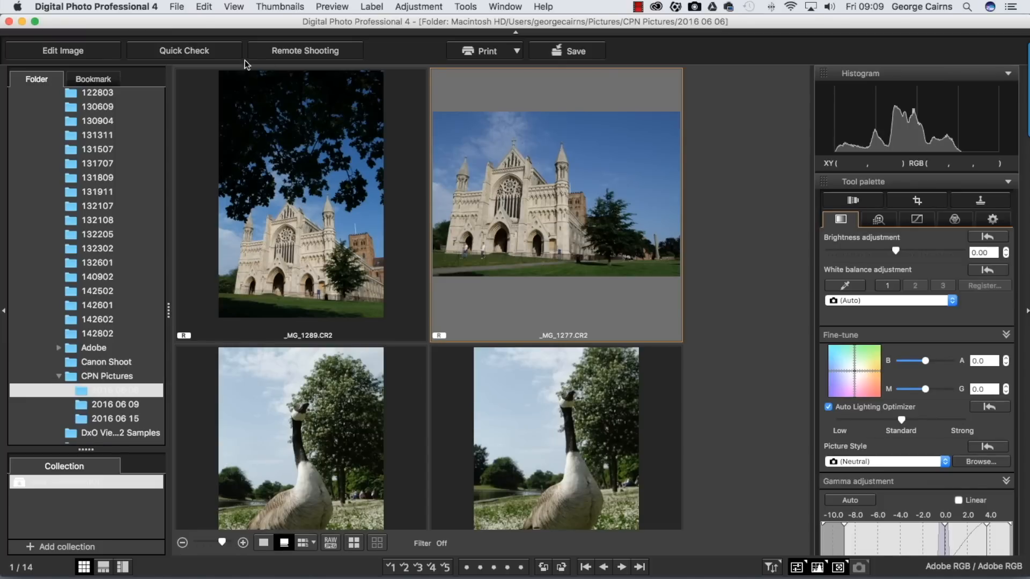
{"action": "left_click", "coordinate": [183, 51]}
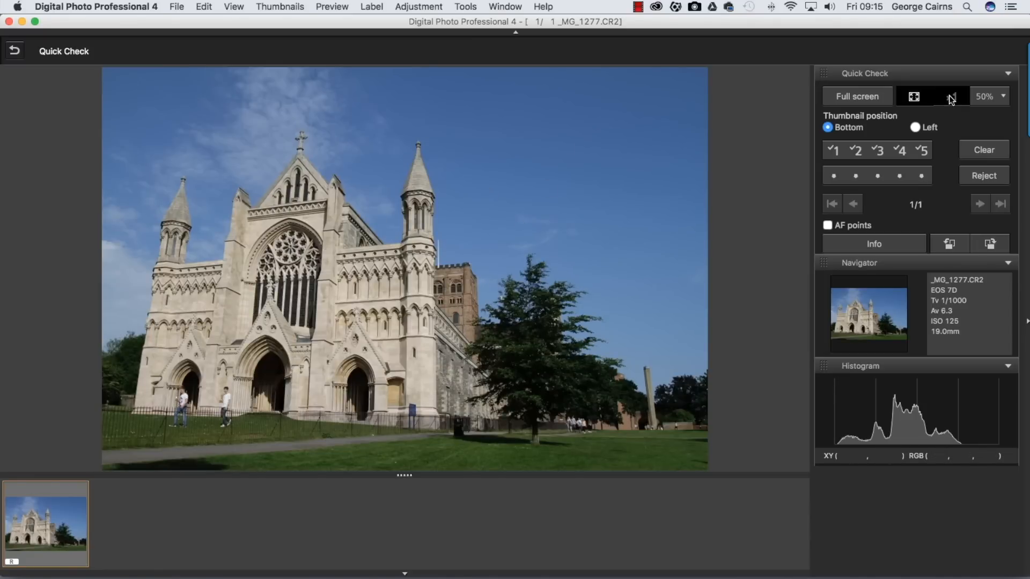
{"action": "left_click", "coordinate": [950, 95]}
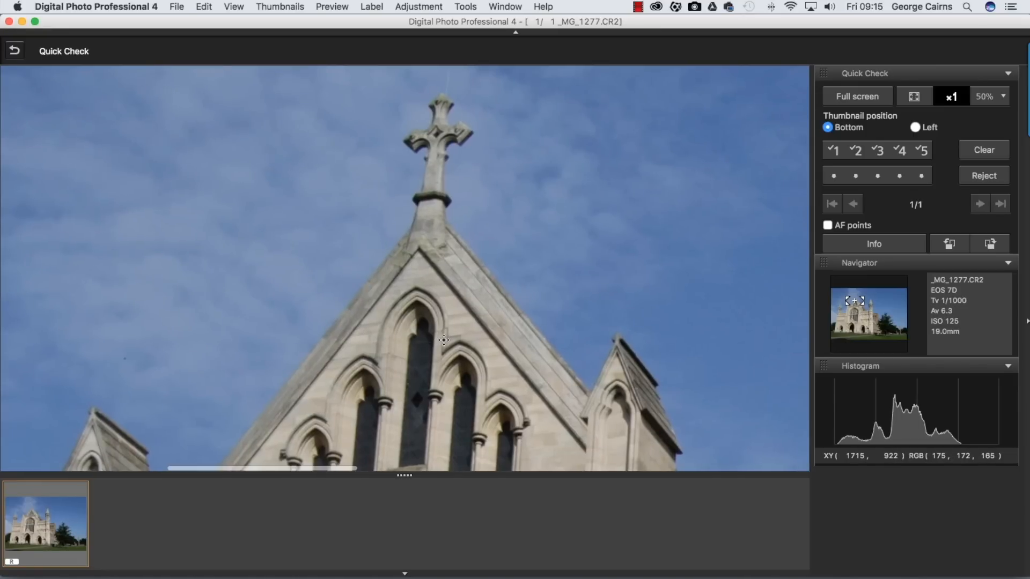
{"action": "left_click", "coordinate": [914, 96]}
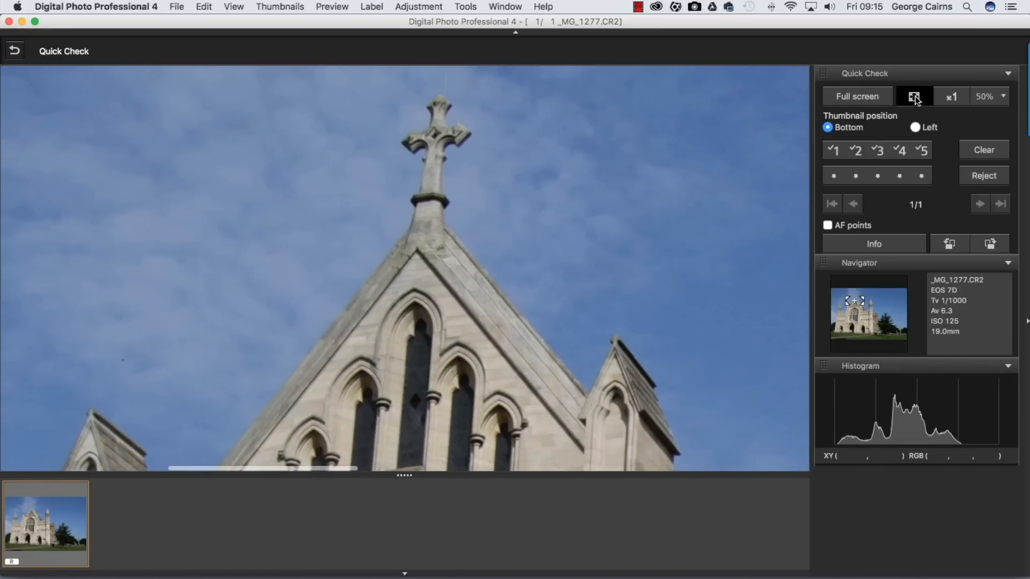
{"action": "left_click", "coordinate": [914, 95]}
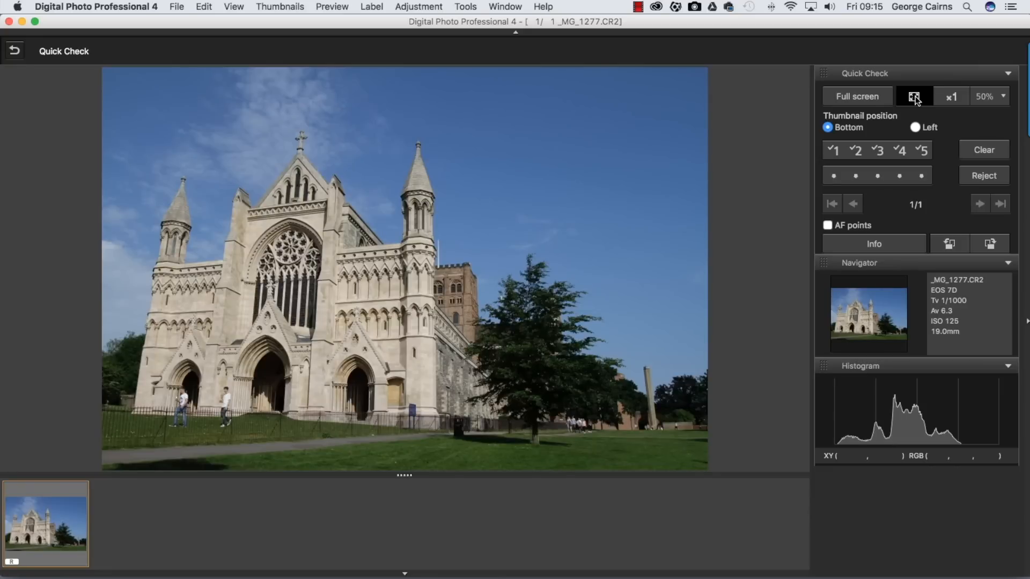
{"action": "left_click", "coordinate": [827, 224]}
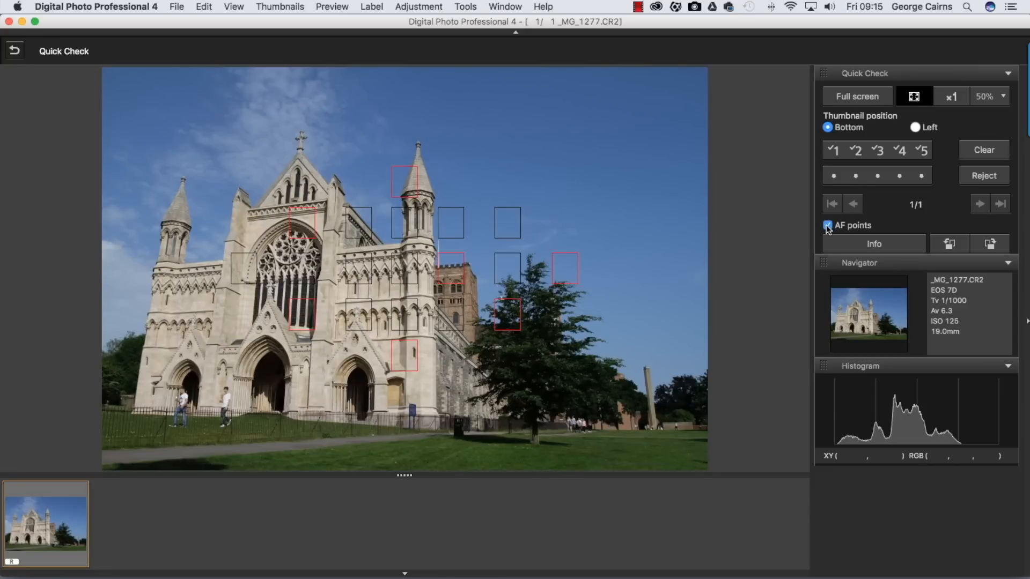
{"action": "left_click", "coordinate": [827, 225]}
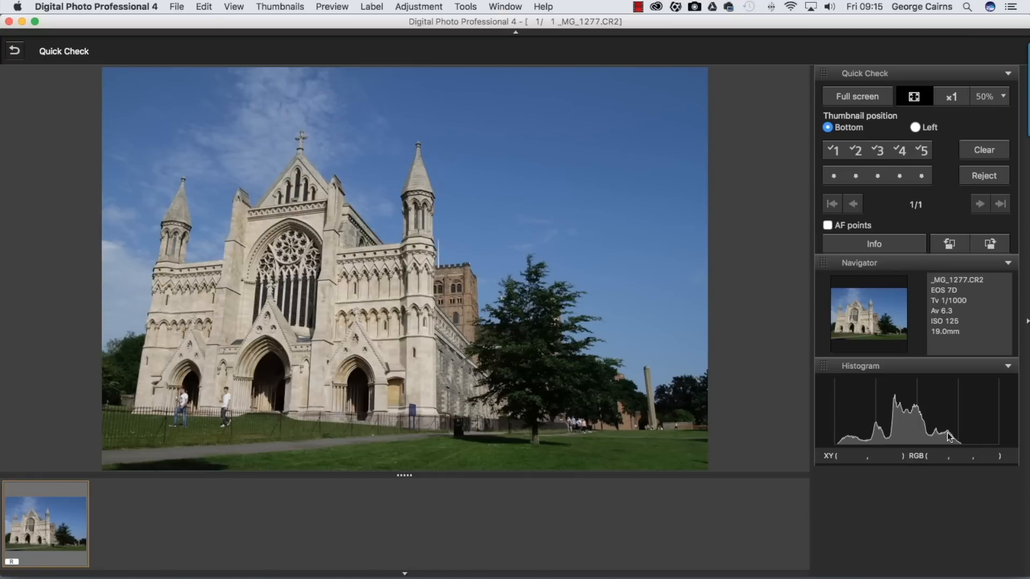
{"action": "mouse_move", "coordinate": [903, 434]}
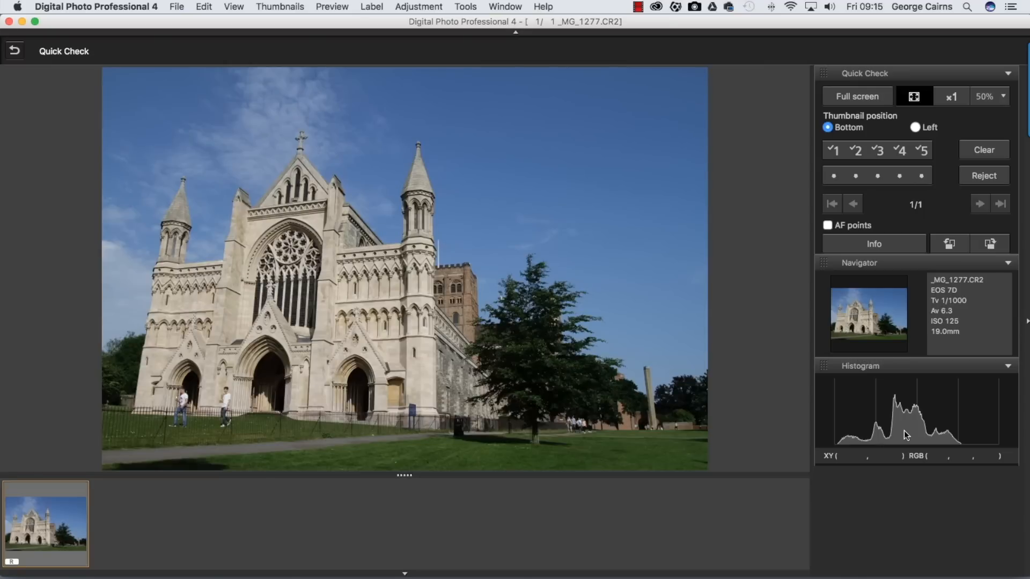
{"action": "mouse_move", "coordinate": [868, 191]}
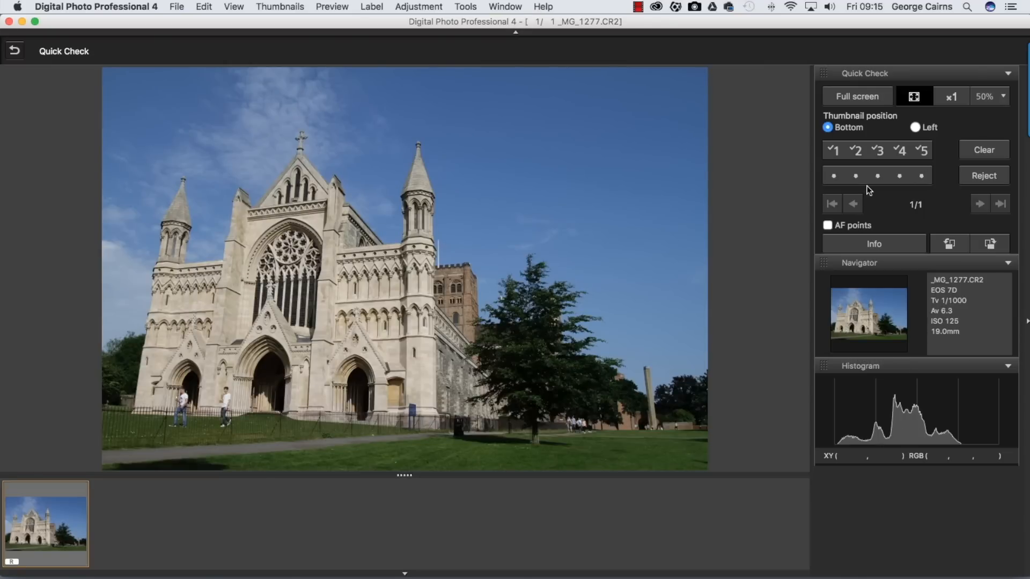
{"action": "mouse_move", "coordinate": [858, 181]}
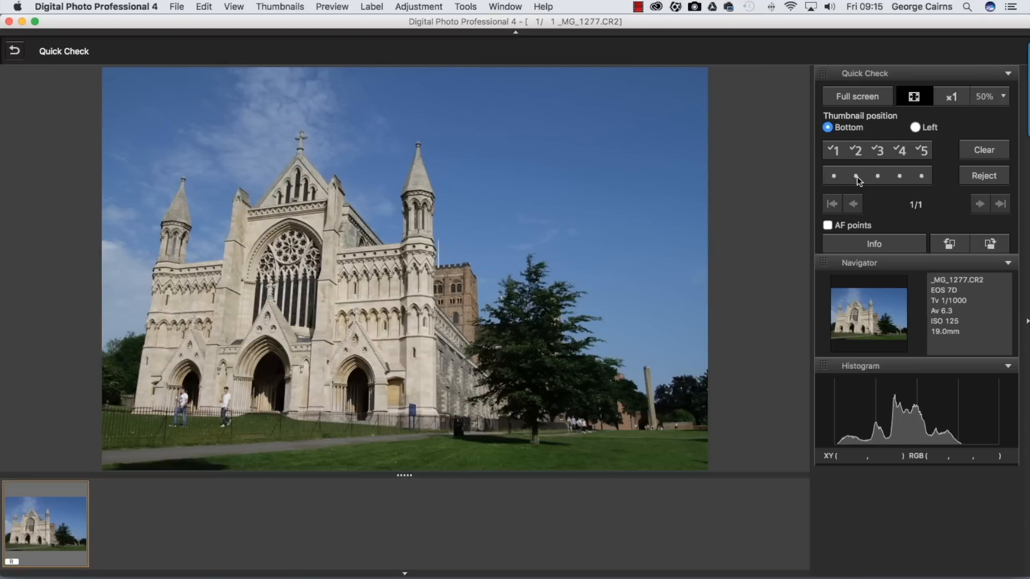
Give the _MG_1277 cathedral photo a two-star rating and check mark 5
{"action": "left_click", "coordinate": [856, 175]}
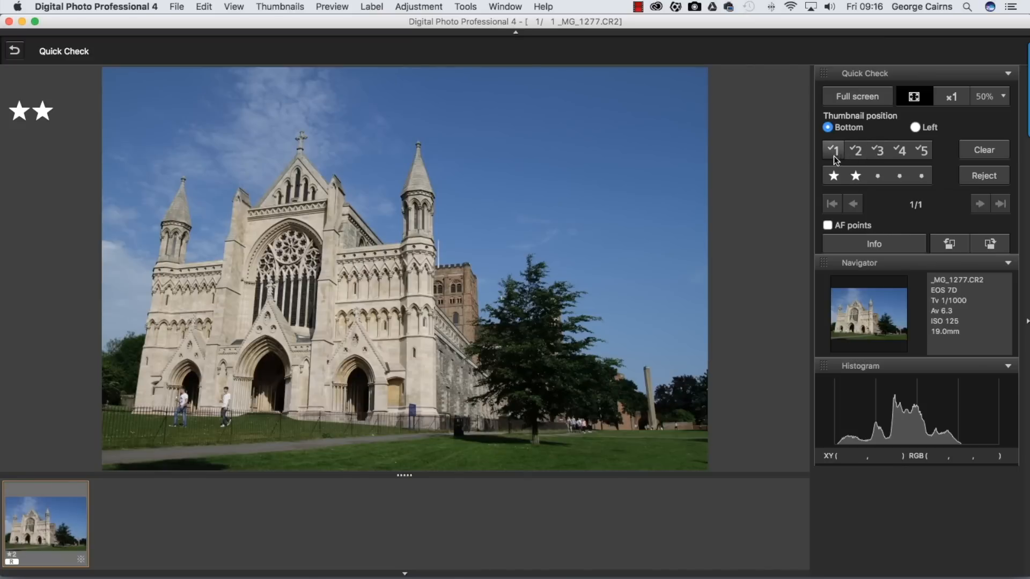
{"action": "left_click", "coordinate": [922, 150]}
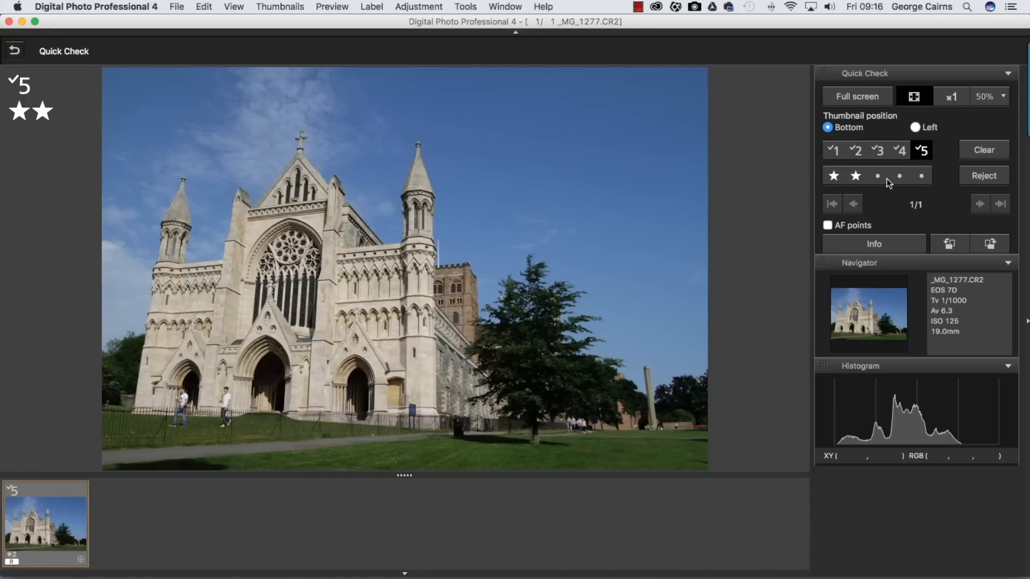
{"action": "mouse_move", "coordinate": [805, 123]}
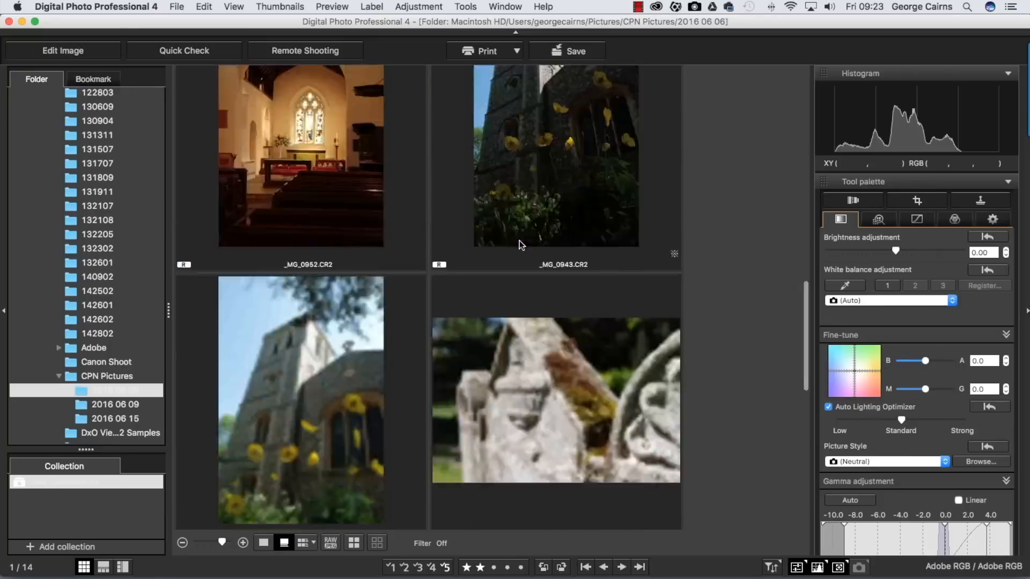
Open the _MG_0939.CR2 church-with-poppies photo in Quick Check
{"action": "scroll", "scroll_direction": "down", "scroll_amount": 3}
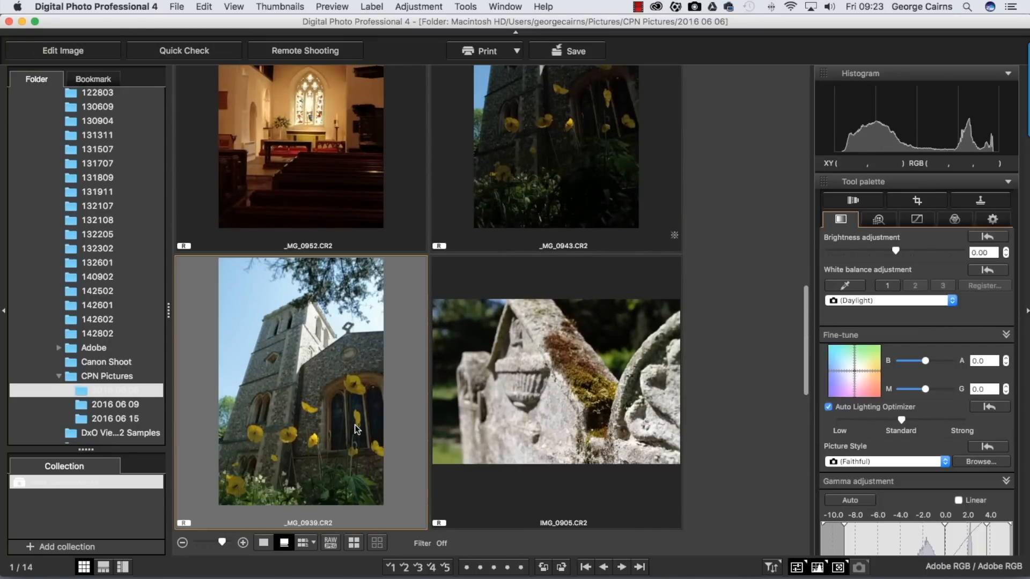
{"action": "left_click", "coordinate": [183, 51]}
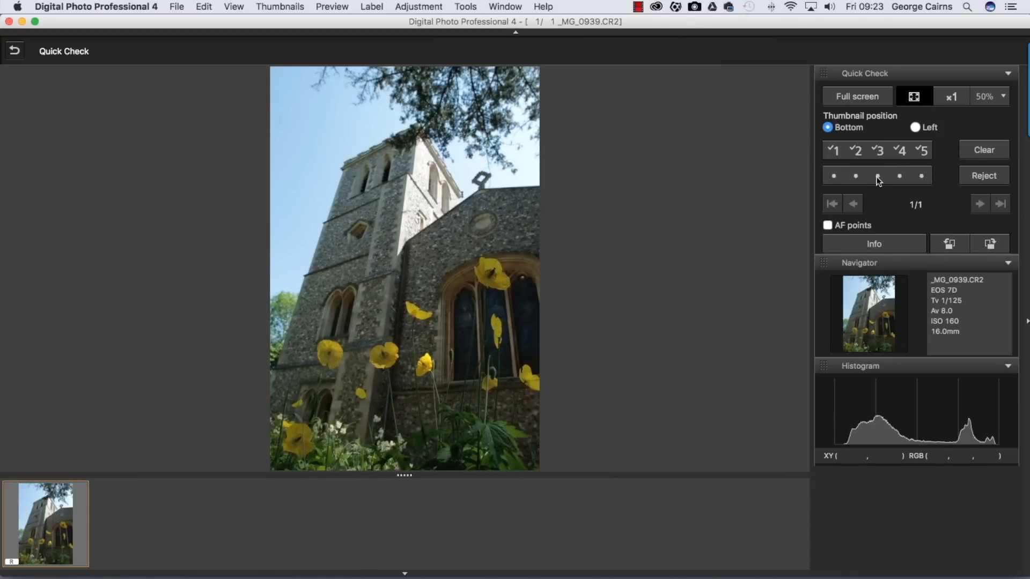
Rate _MG_0939 three stars and inspect focus with AF points shown at x1, then fit the view
{"action": "left_click", "coordinate": [878, 175]}
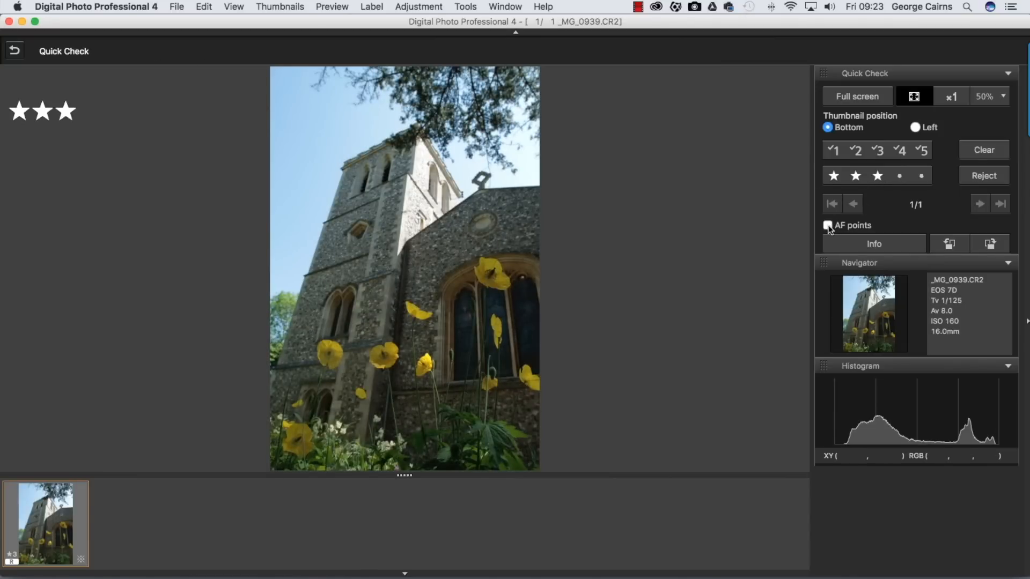
{"action": "left_click", "coordinate": [827, 225]}
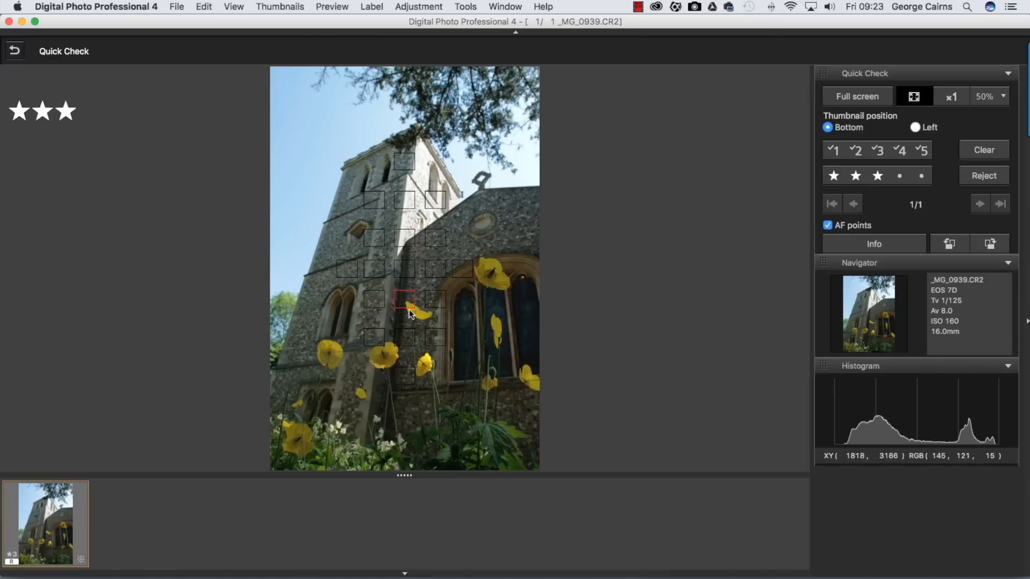
{"action": "left_click", "coordinate": [951, 95]}
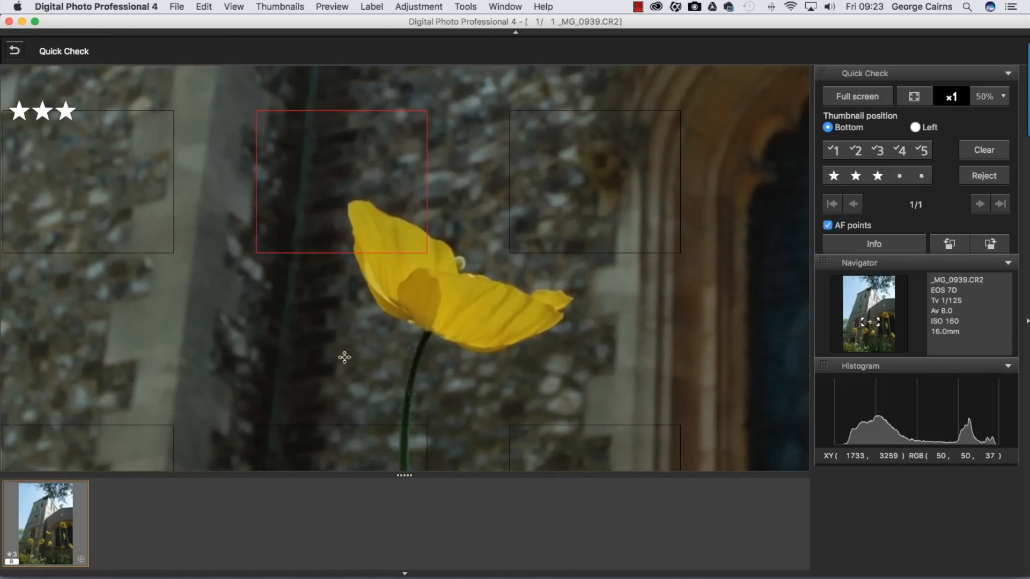
{"action": "mouse_move", "coordinate": [433, 300]}
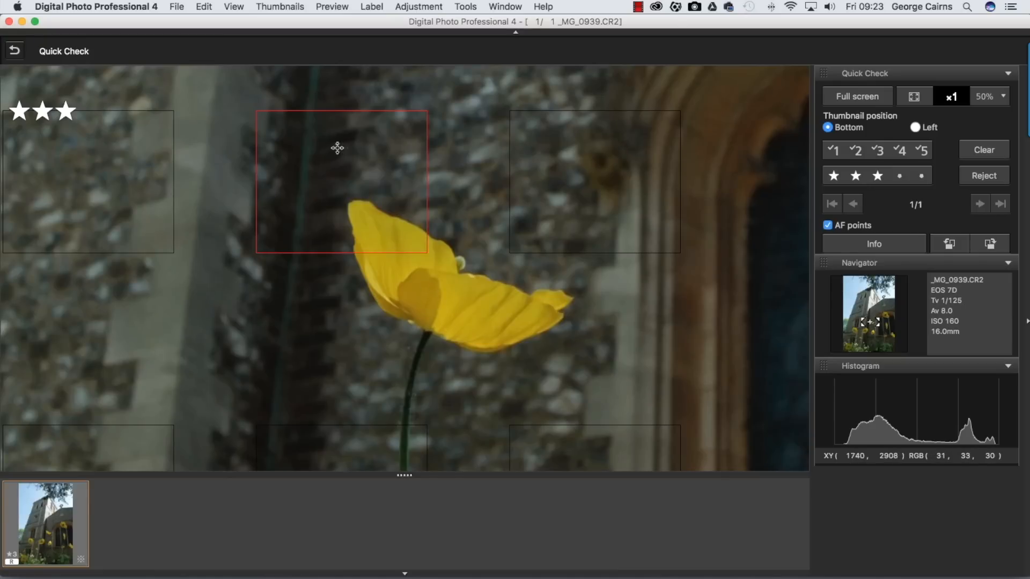
{"action": "mouse_move", "coordinate": [385, 198]}
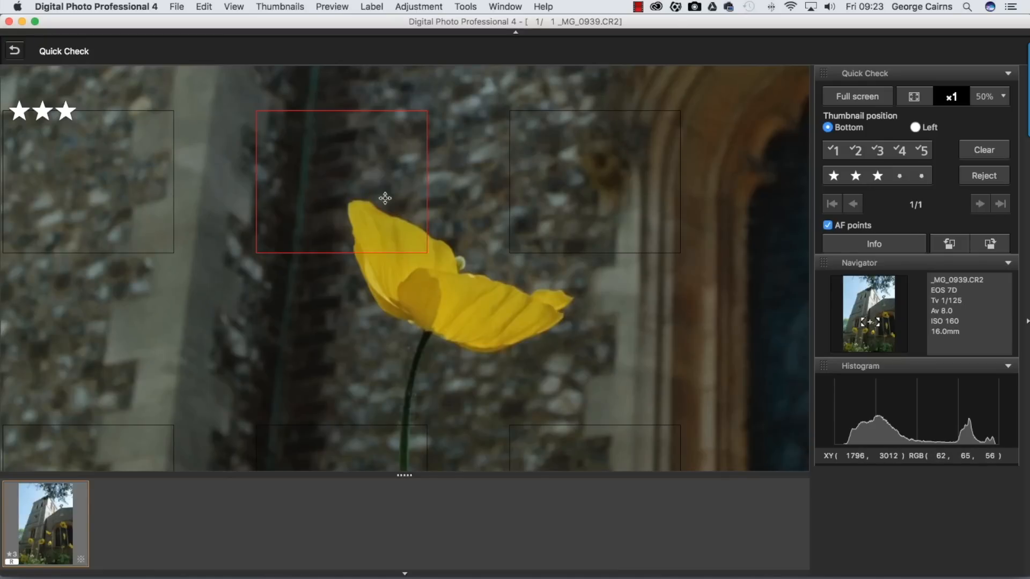
{"action": "mouse_move", "coordinate": [373, 204]}
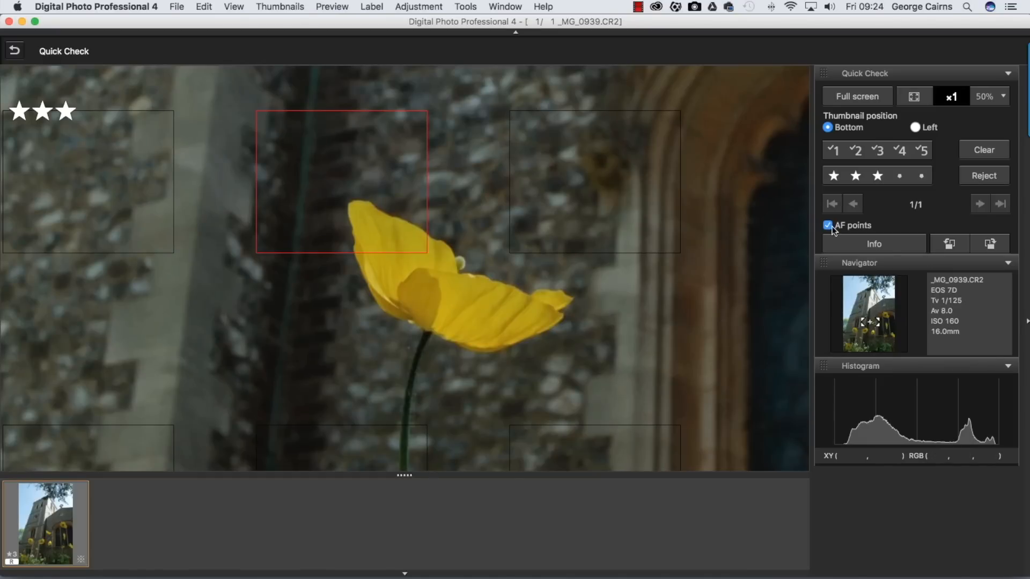
{"action": "left_click", "coordinate": [827, 225]}
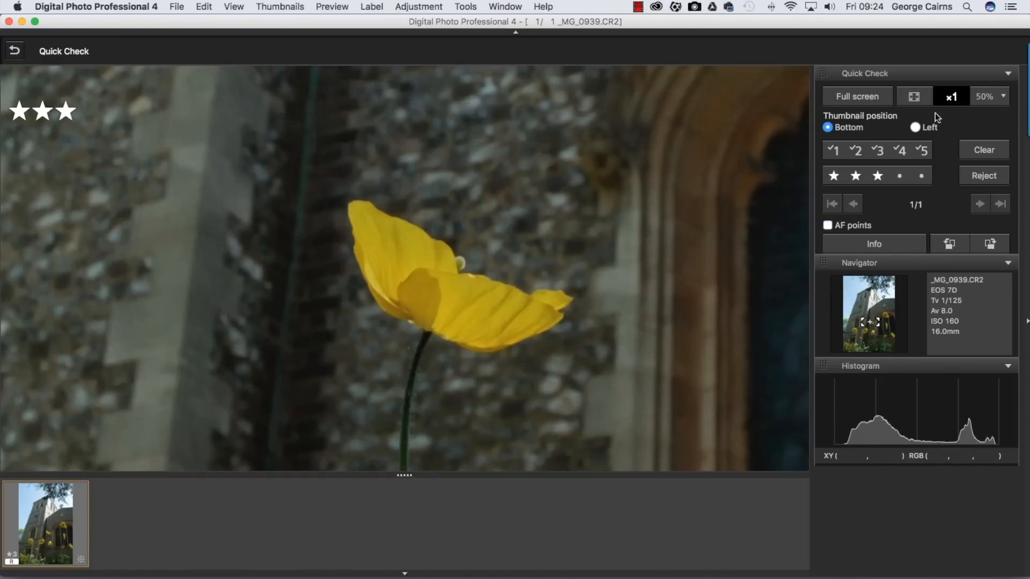
{"action": "left_click", "coordinate": [914, 96]}
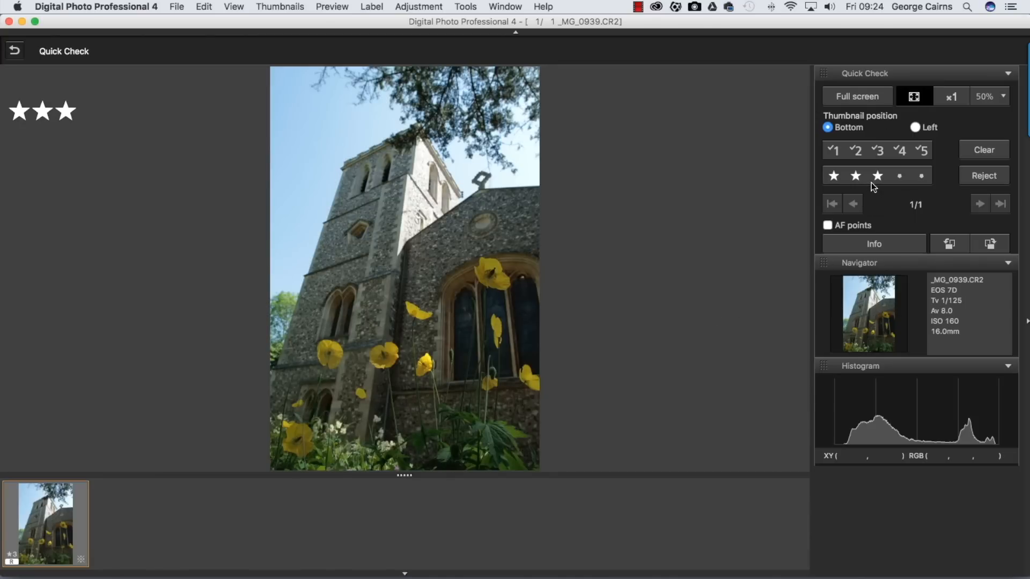
Set the photo's check mark to 3, passing through check mark 1
{"action": "left_click", "coordinate": [832, 150]}
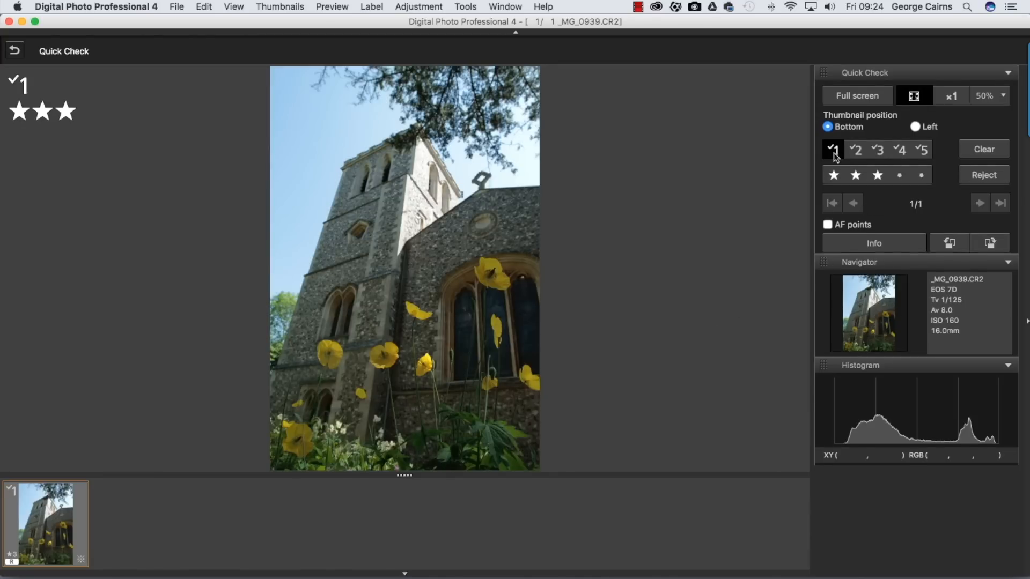
{"action": "left_click", "coordinate": [877, 151]}
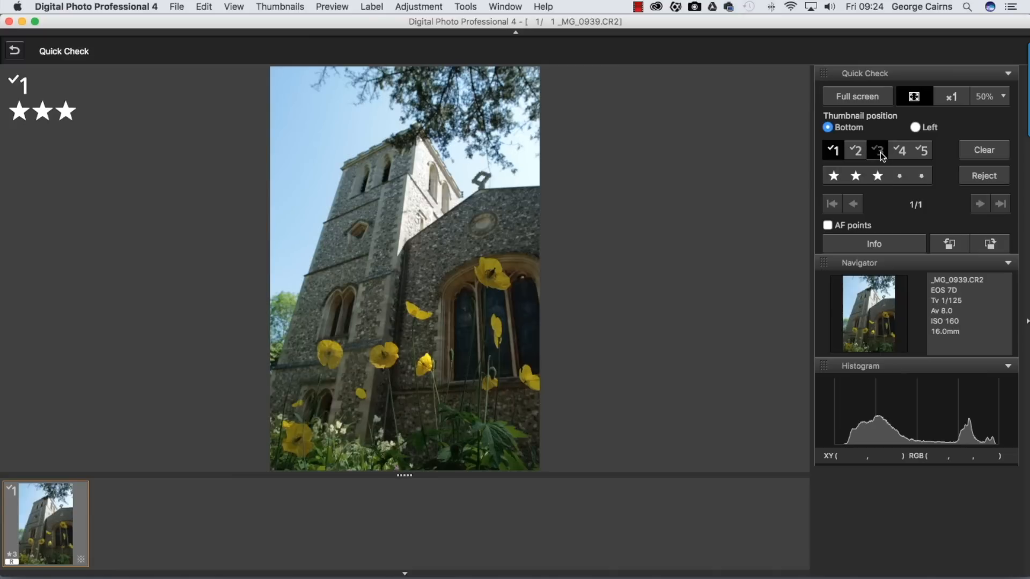
{"action": "left_click", "coordinate": [876, 151]}
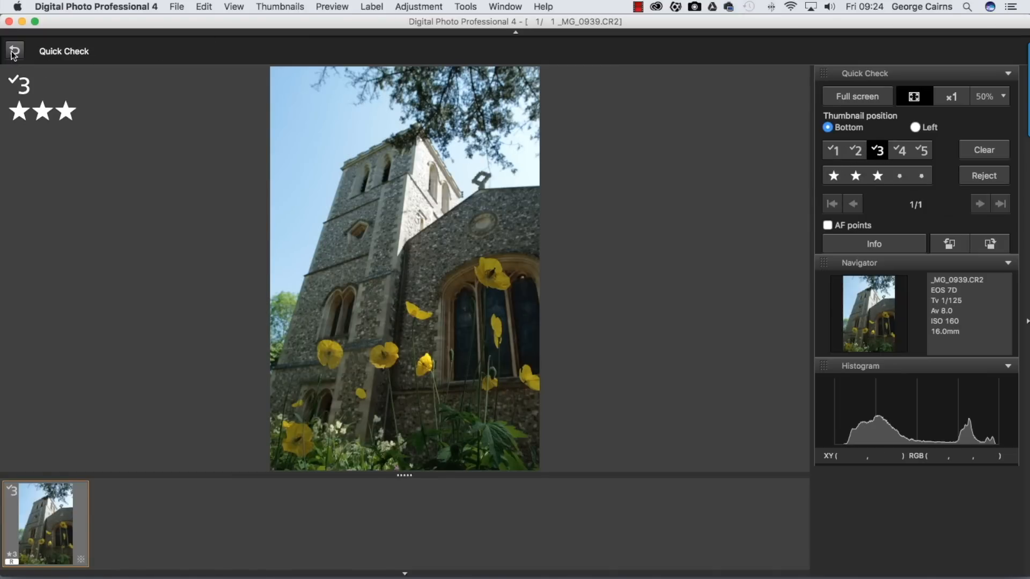
Back in the browser, rate _MG_1161 three stars, _MG_0952 two, _MG_0970 one and _MG_0820 four
{"action": "left_click", "coordinate": [14, 52]}
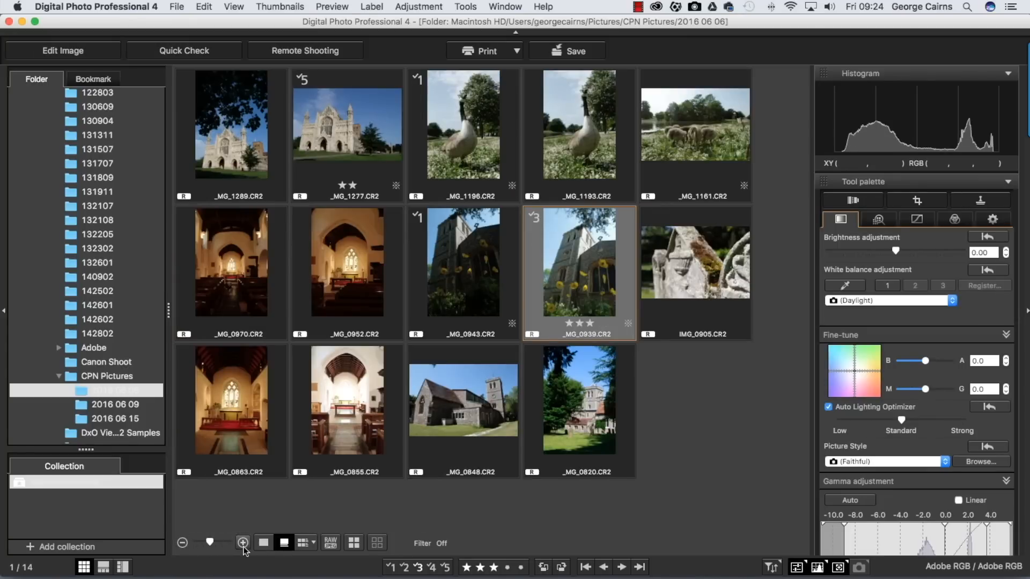
{"action": "left_click", "coordinate": [694, 125]}
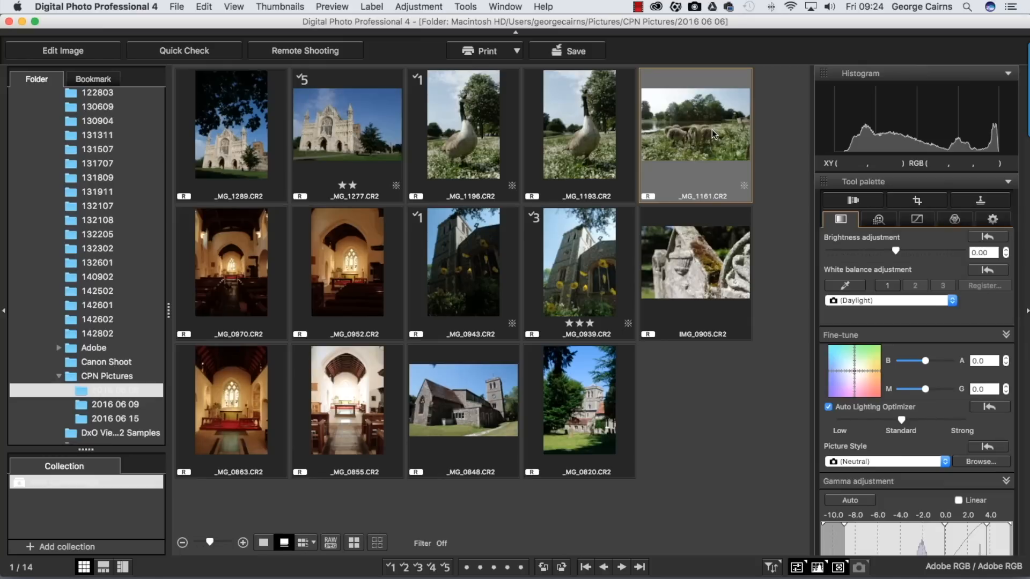
{"action": "left_click", "coordinate": [347, 270]}
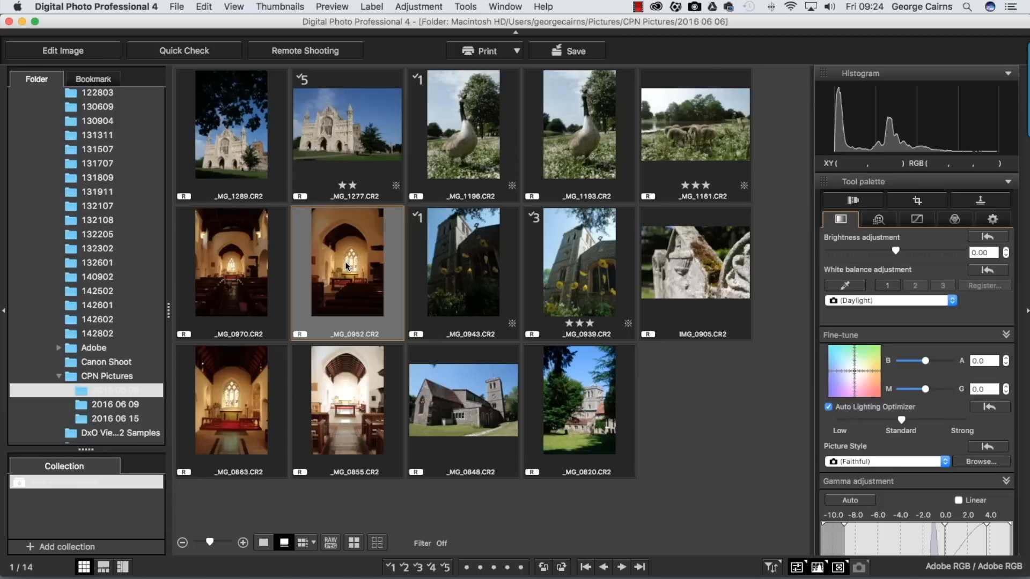
{"action": "left_click", "coordinate": [231, 263]}
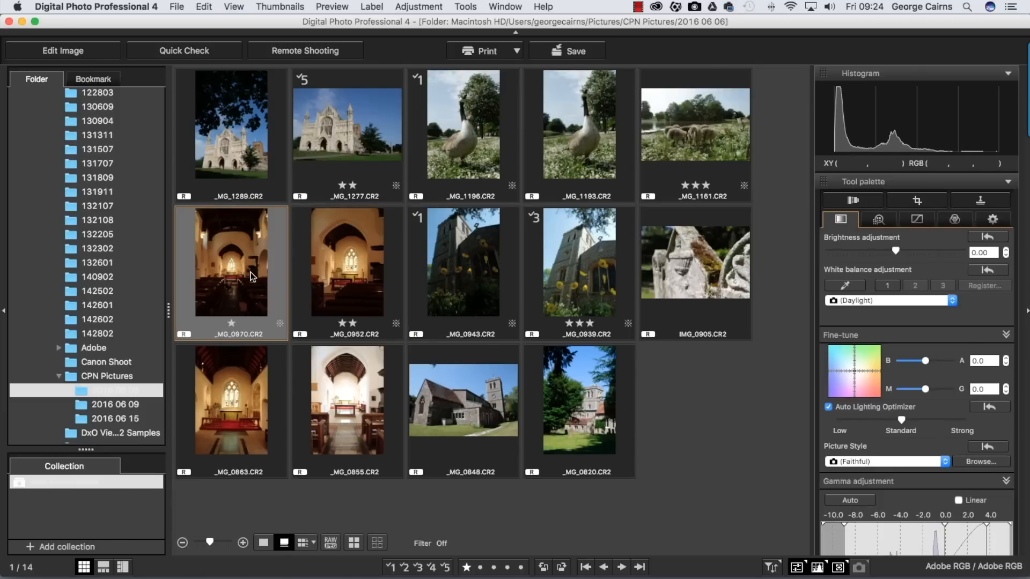
{"action": "left_click", "coordinate": [578, 399]}
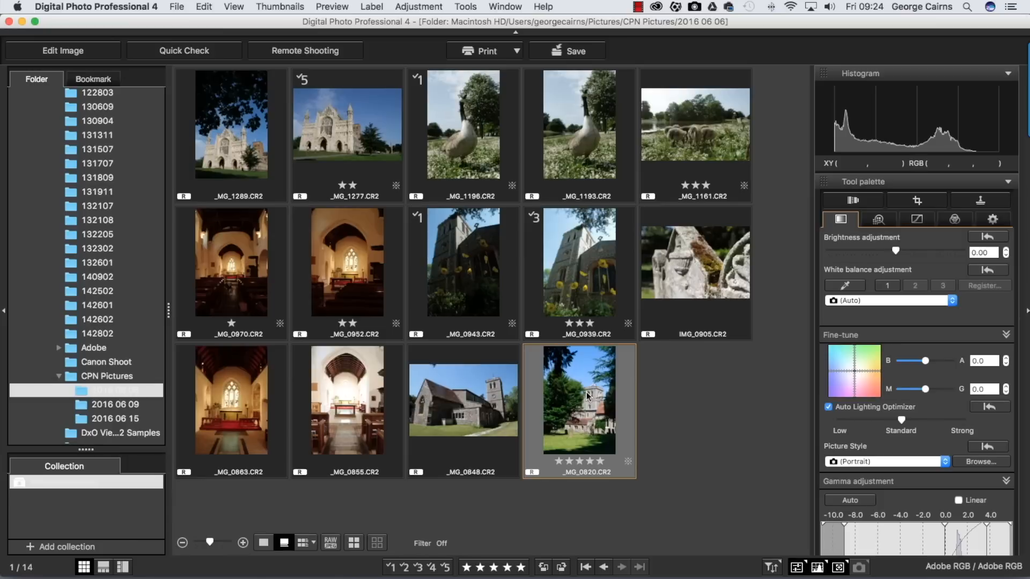
{"action": "mouse_move", "coordinate": [646, 186]}
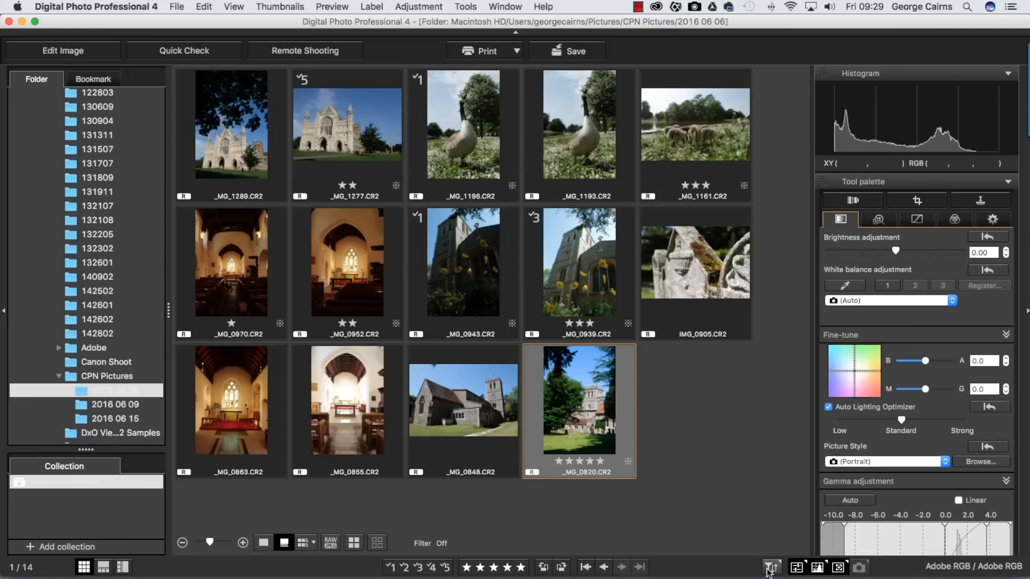
In Filter/Sort, sort the 2016 06 06 thumbnails by check mark in descending order
{"action": "left_click", "coordinate": [771, 567]}
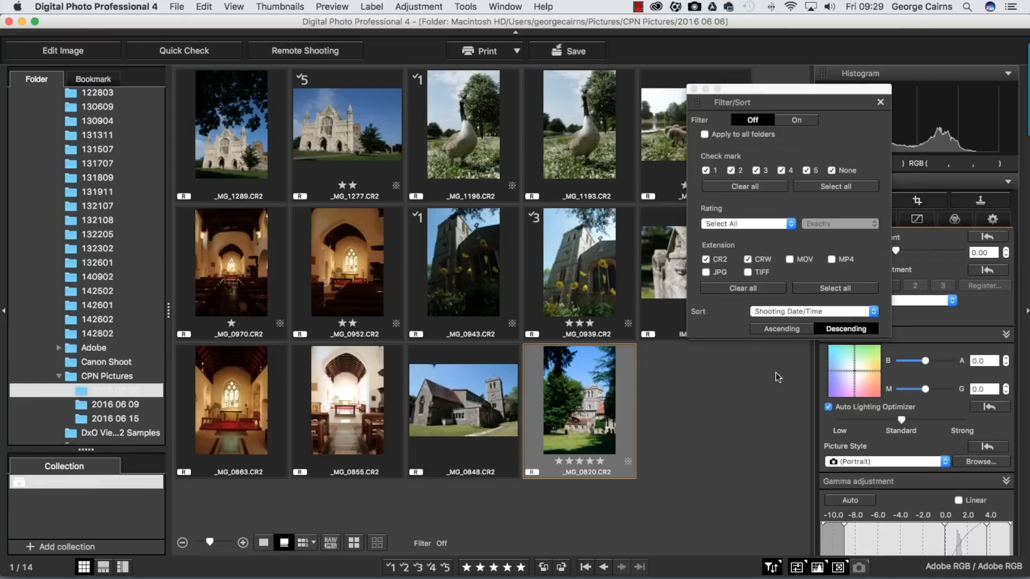
{"action": "left_click", "coordinate": [812, 311]}
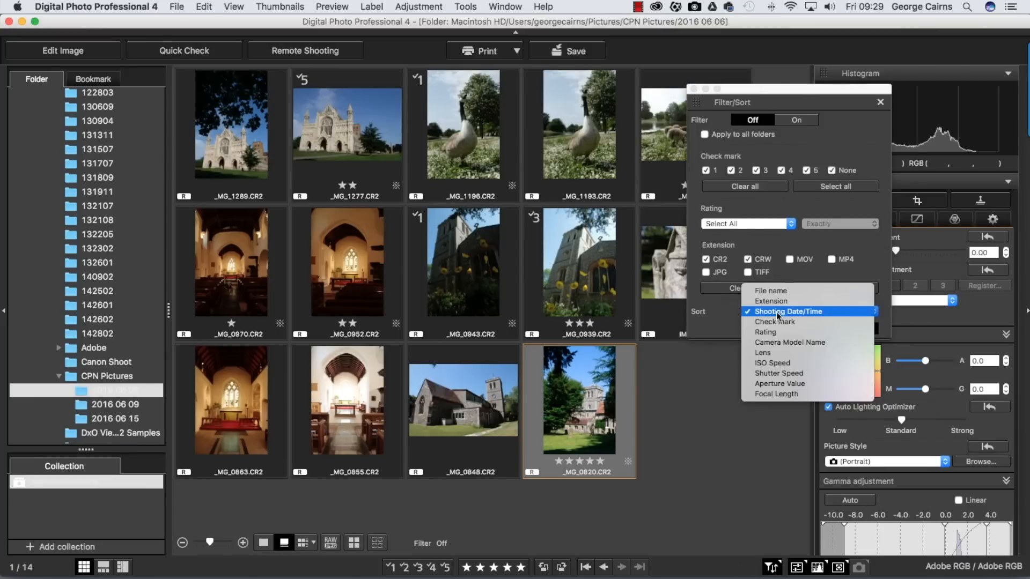
{"action": "left_click", "coordinate": [765, 332]}
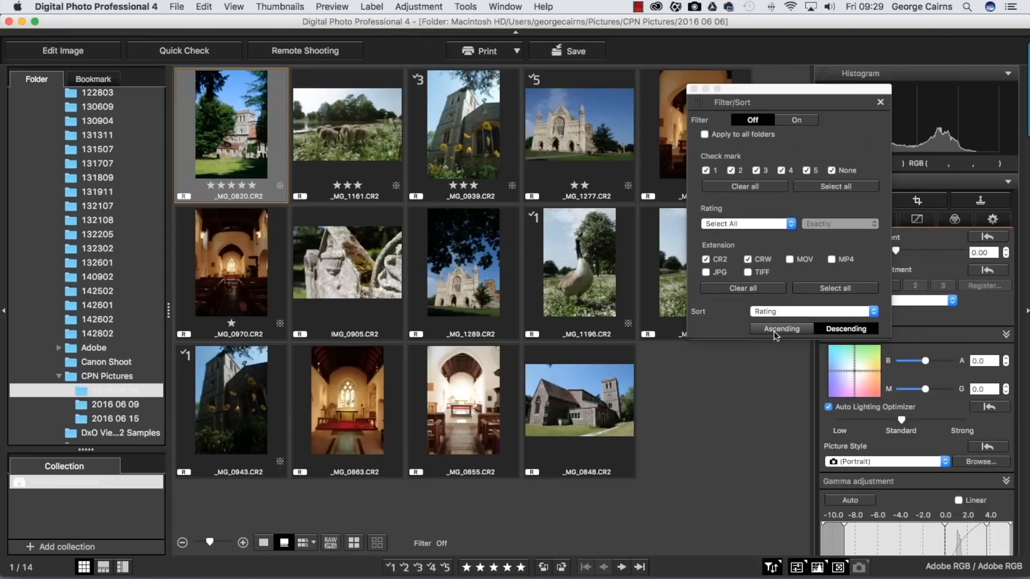
{"action": "left_click", "coordinate": [847, 328]}
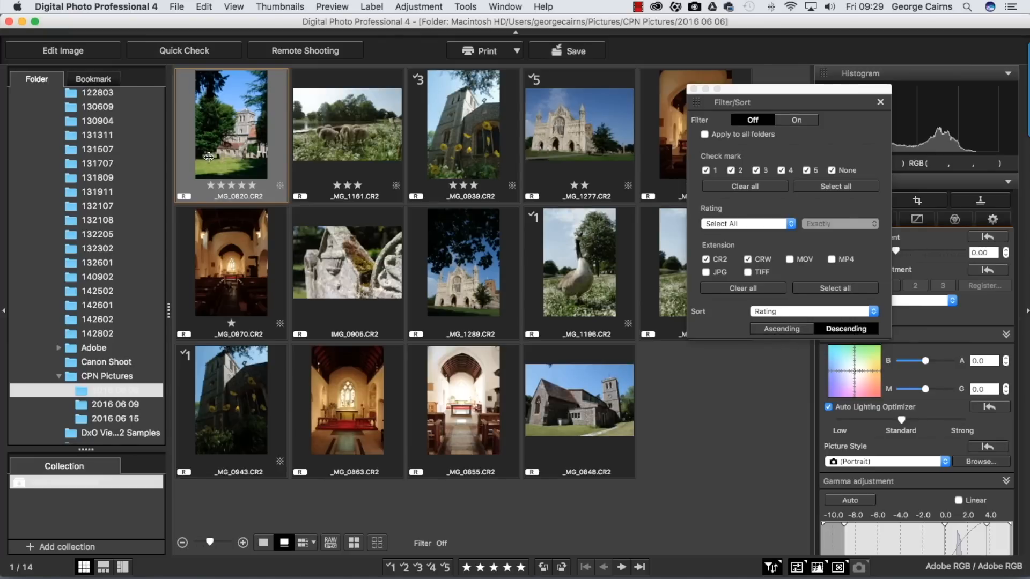
{"action": "mouse_move", "coordinate": [444, 171]}
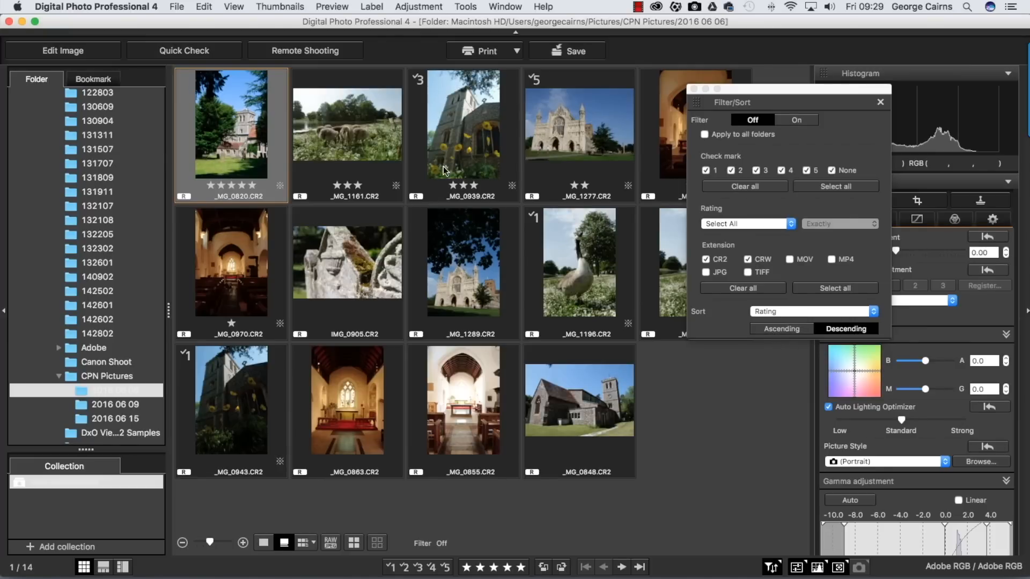
{"action": "mouse_move", "coordinate": [566, 153]}
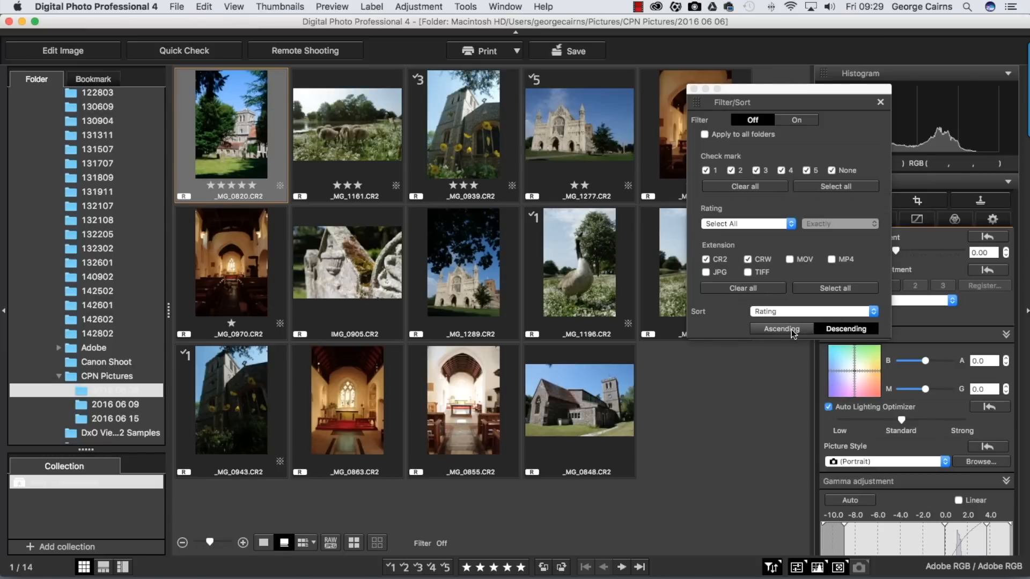
{"action": "mouse_move", "coordinate": [789, 332]}
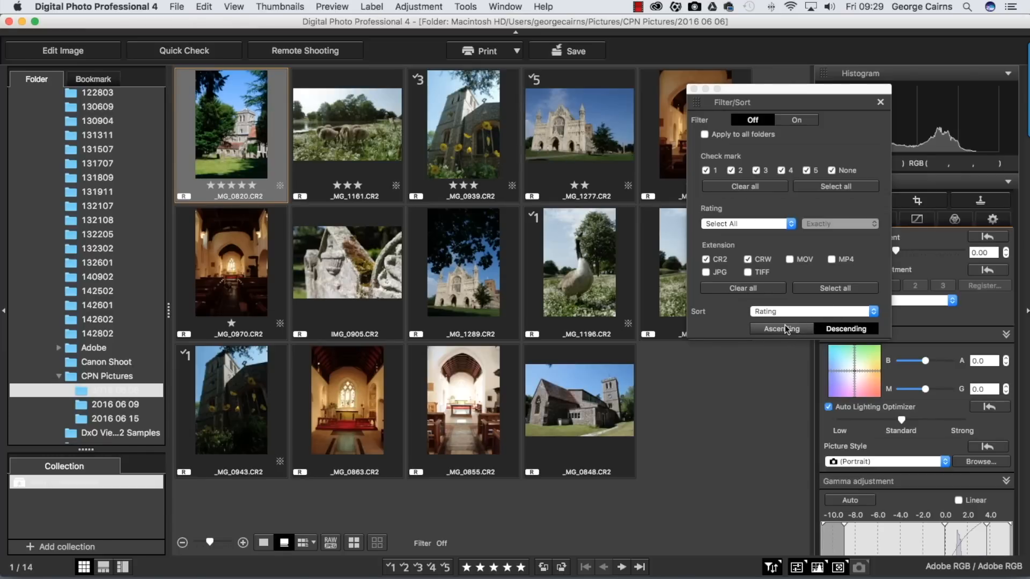
{"action": "left_click", "coordinate": [847, 328]}
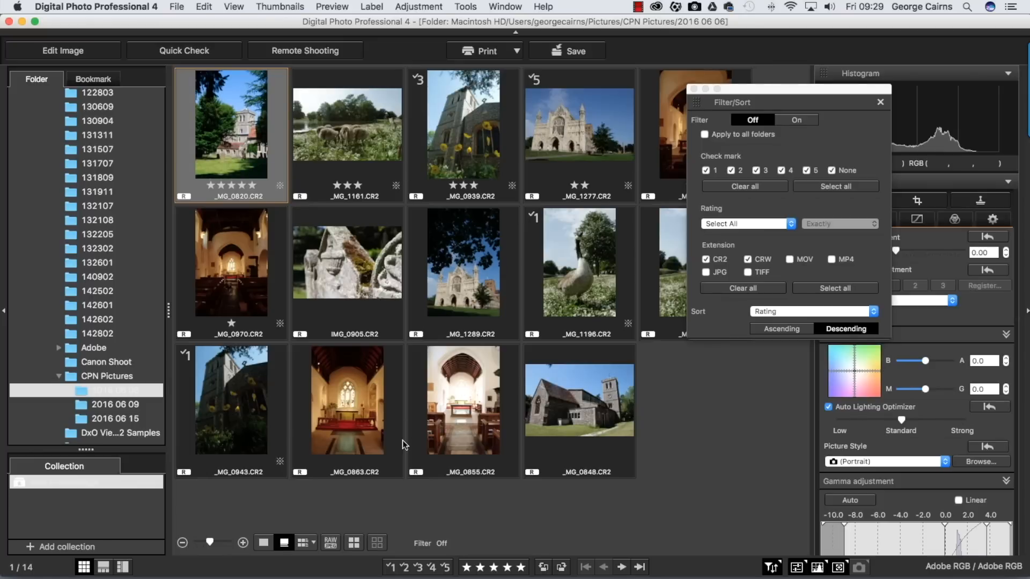
{"action": "left_click", "coordinate": [812, 311]}
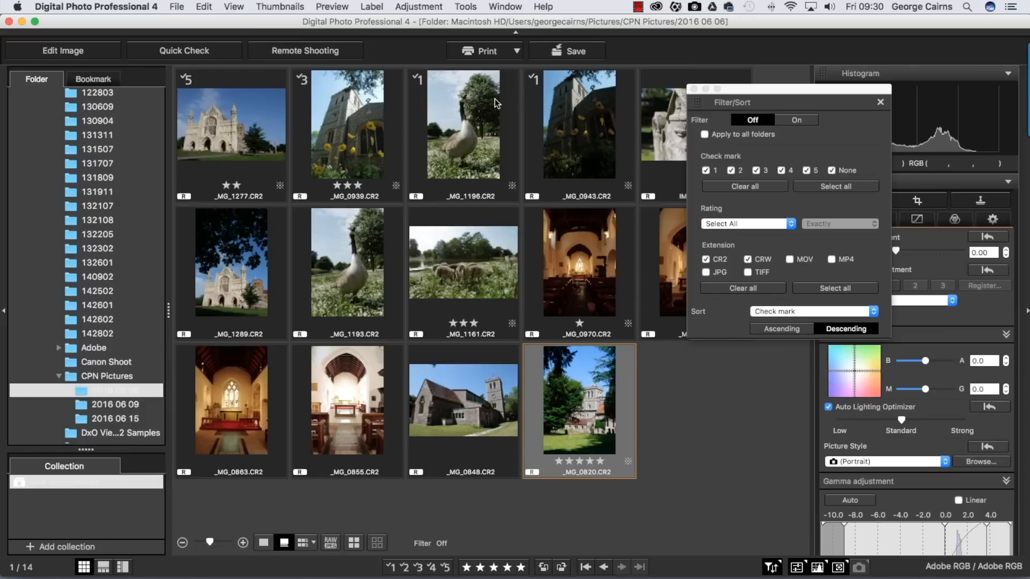
Clear all criteria, switch filtering on and keep only images with check marks 1, 2 and 3
{"action": "left_click", "coordinate": [744, 186]}
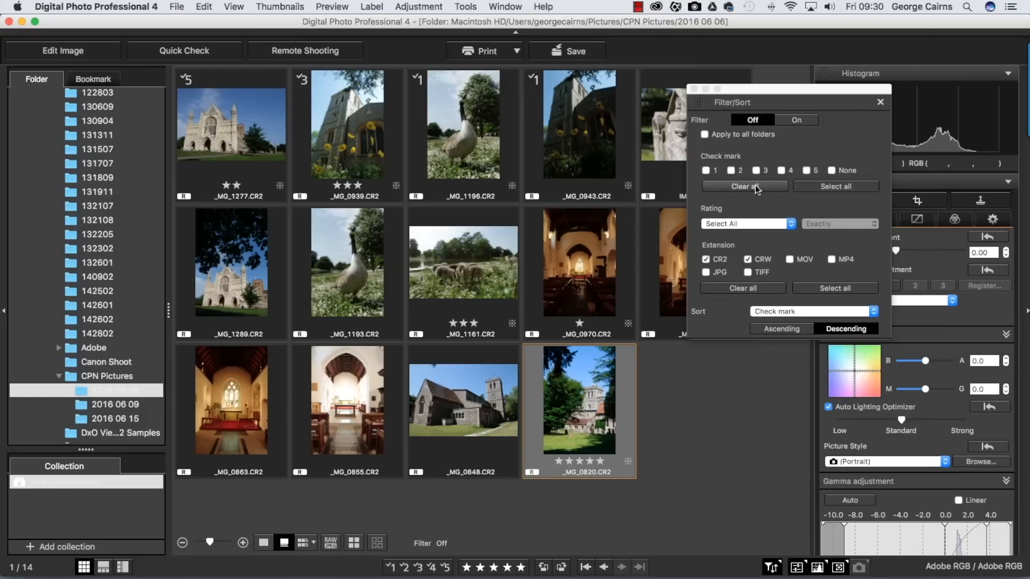
{"action": "left_click", "coordinate": [796, 119]}
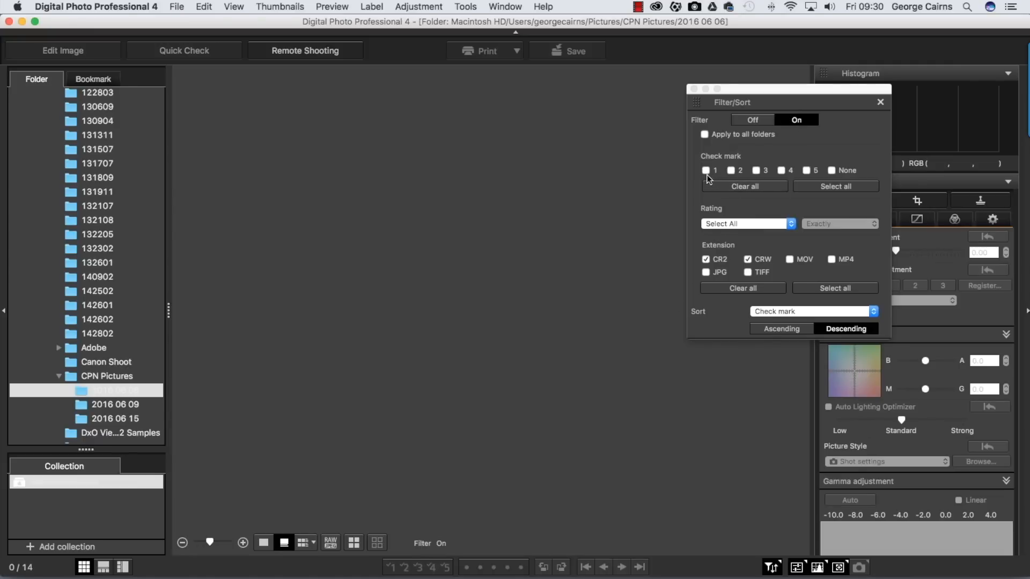
{"action": "left_click", "coordinate": [730, 171]}
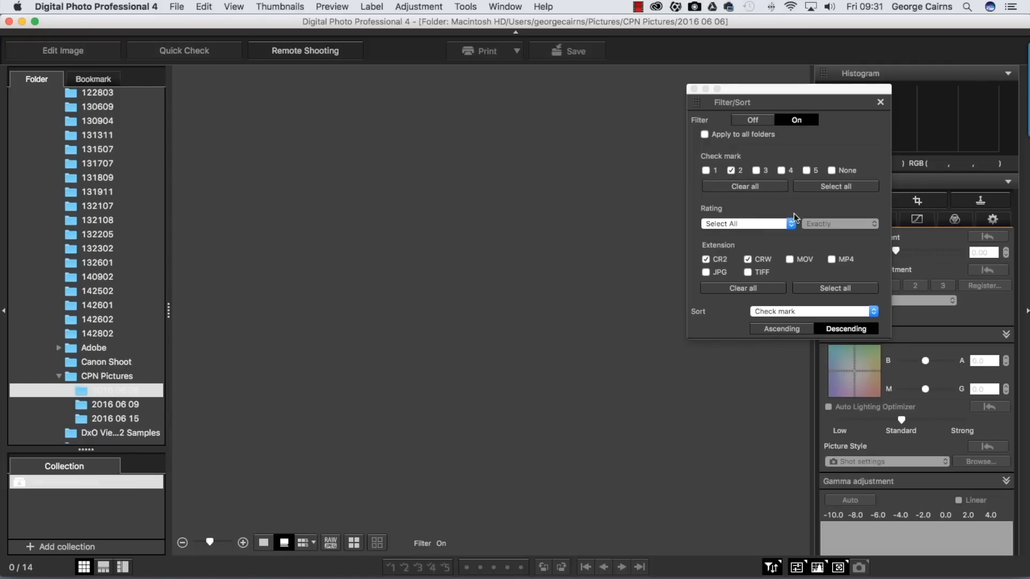
{"action": "left_click", "coordinate": [756, 171]}
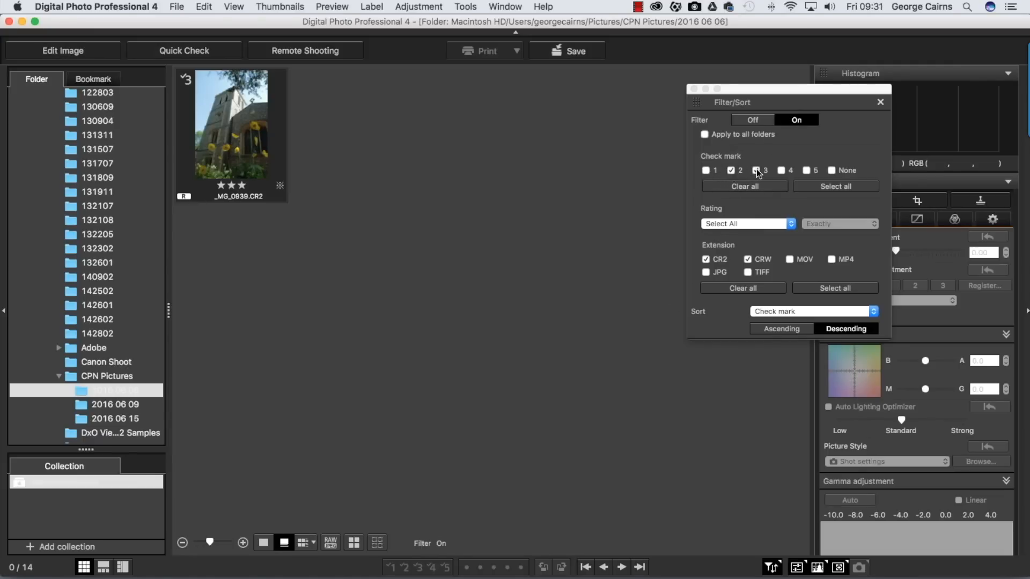
{"action": "left_click", "coordinate": [756, 171]}
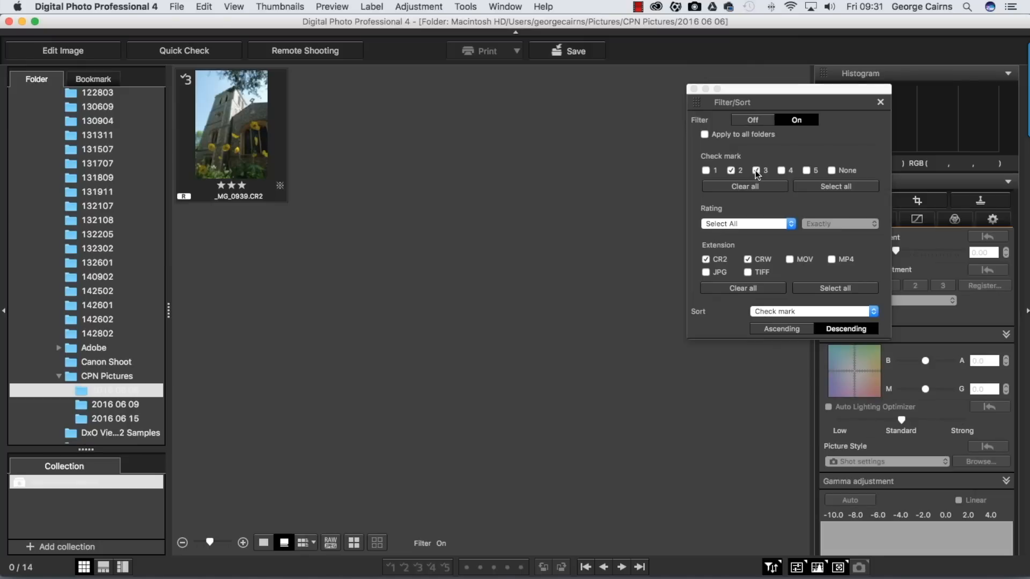
{"action": "left_click", "coordinate": [706, 171]}
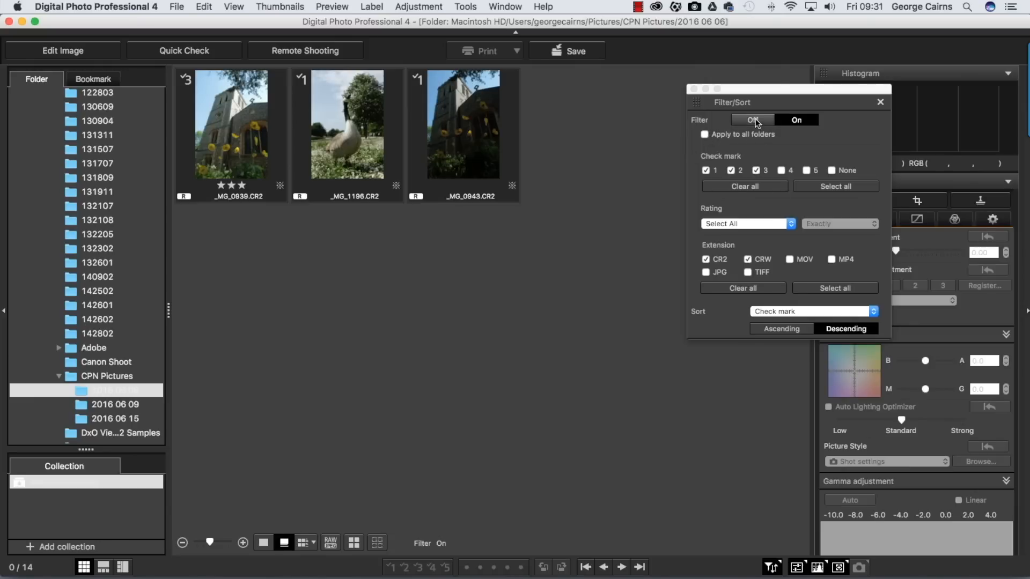
Switch filtering off so all thumbnails show and sort them by shooting date and time
{"action": "left_click", "coordinate": [753, 119]}
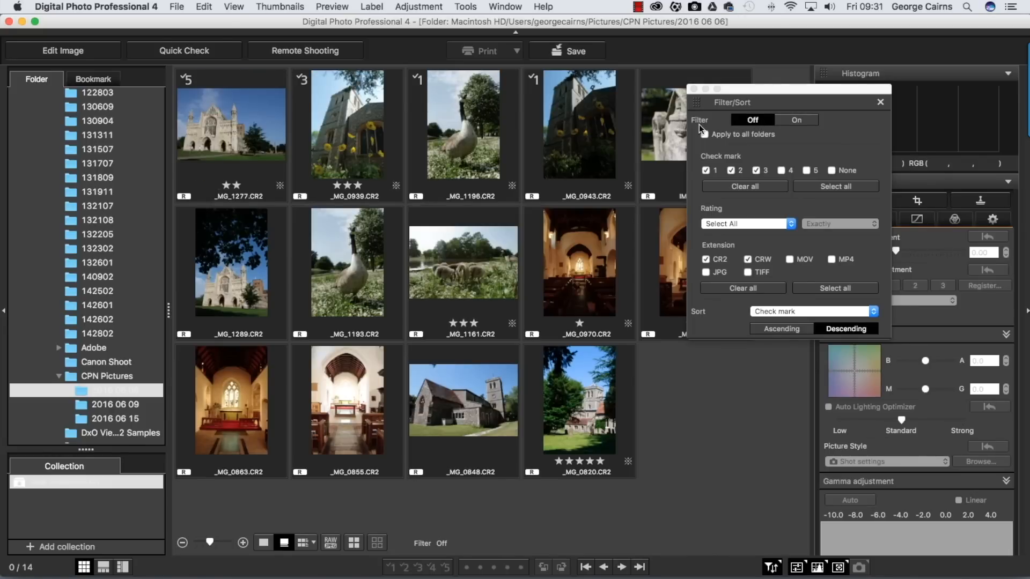
{"action": "left_click", "coordinate": [812, 311]}
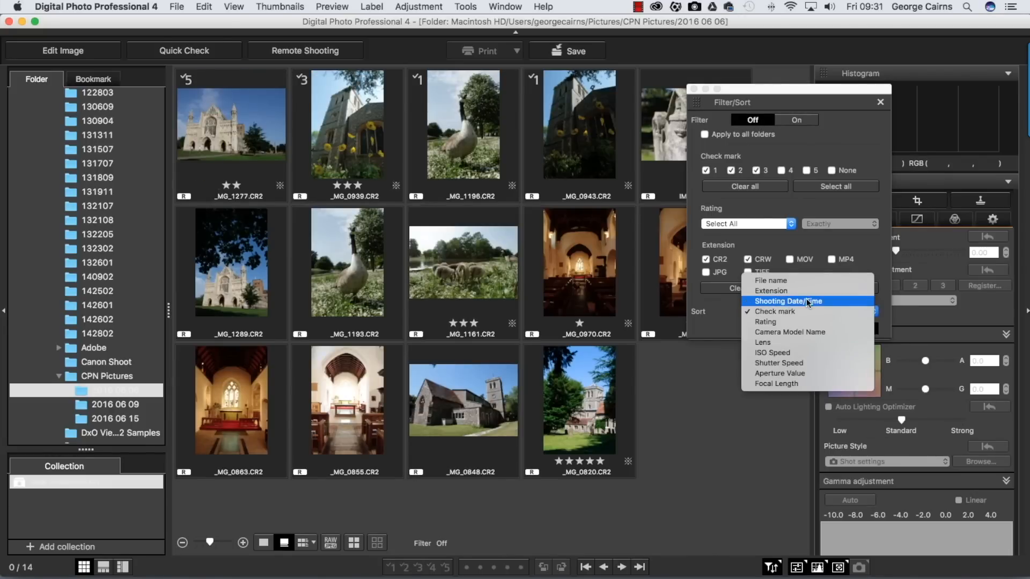
{"action": "left_click", "coordinate": [791, 300]}
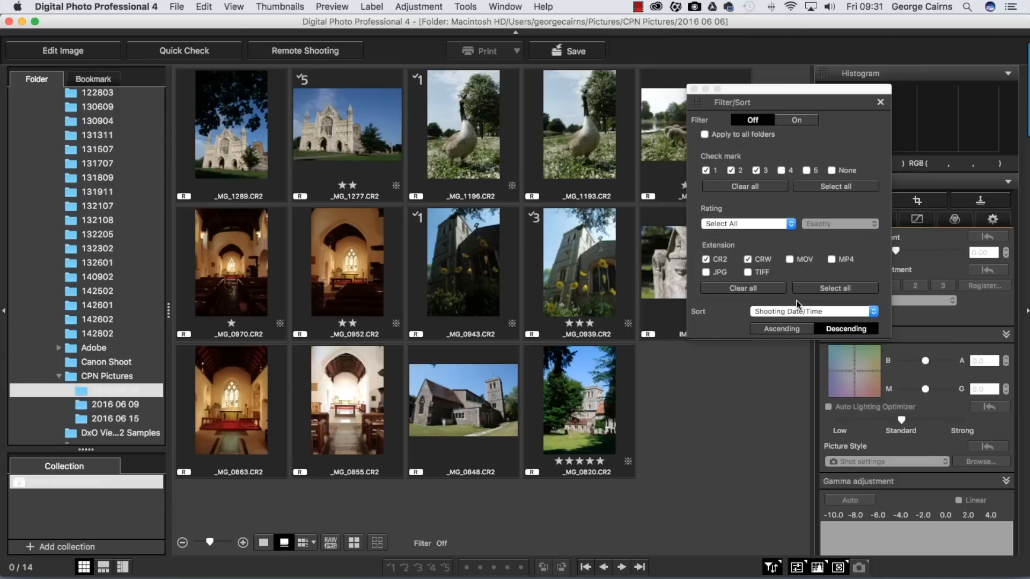
{"action": "mouse_move", "coordinate": [621, 296]}
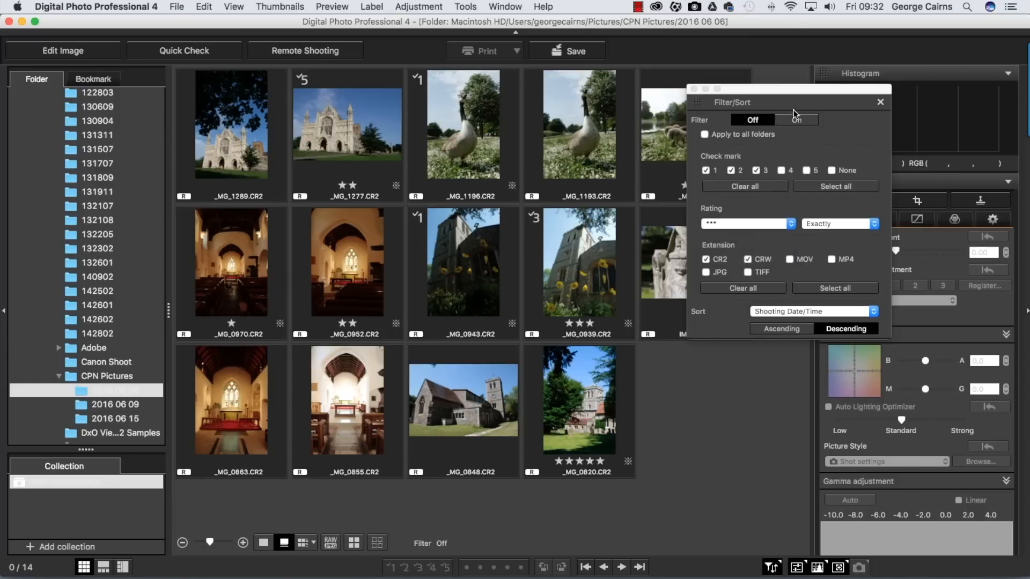
Set the rating criterion to exactly three stars, leaving filtering off afterwards
{"action": "left_click", "coordinate": [795, 119]}
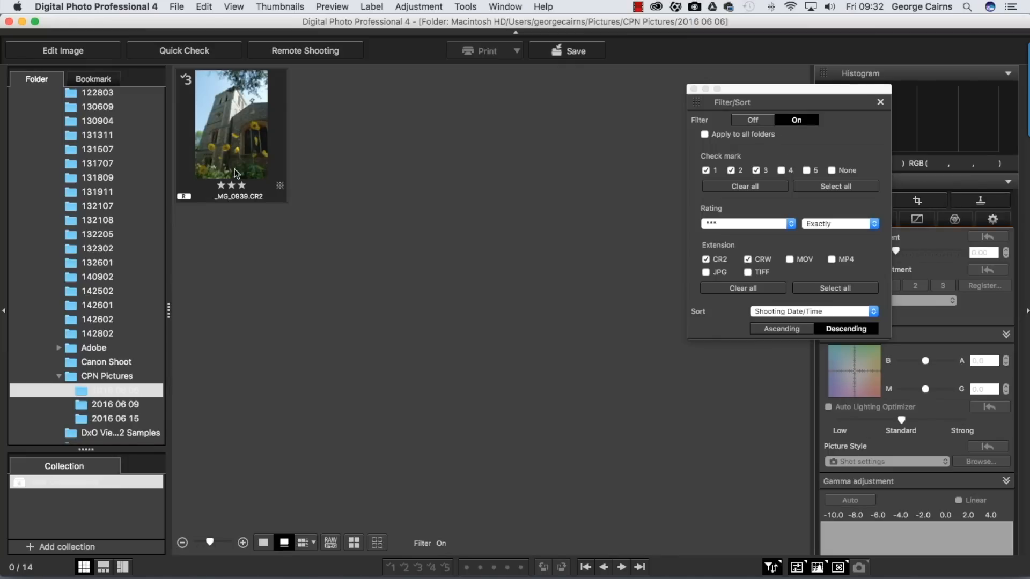
{"action": "mouse_move", "coordinate": [815, 226]}
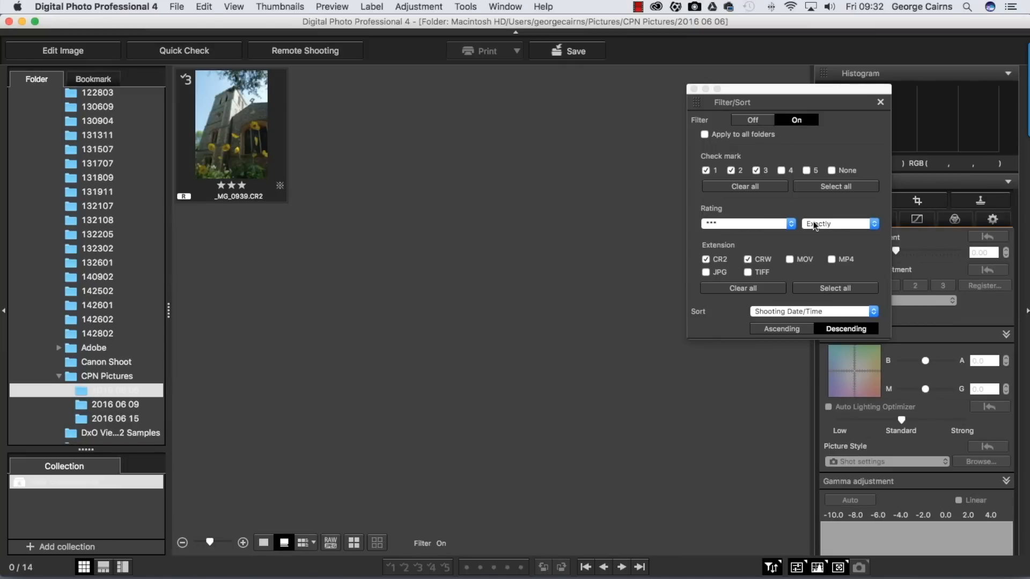
{"action": "left_click", "coordinate": [838, 223]}
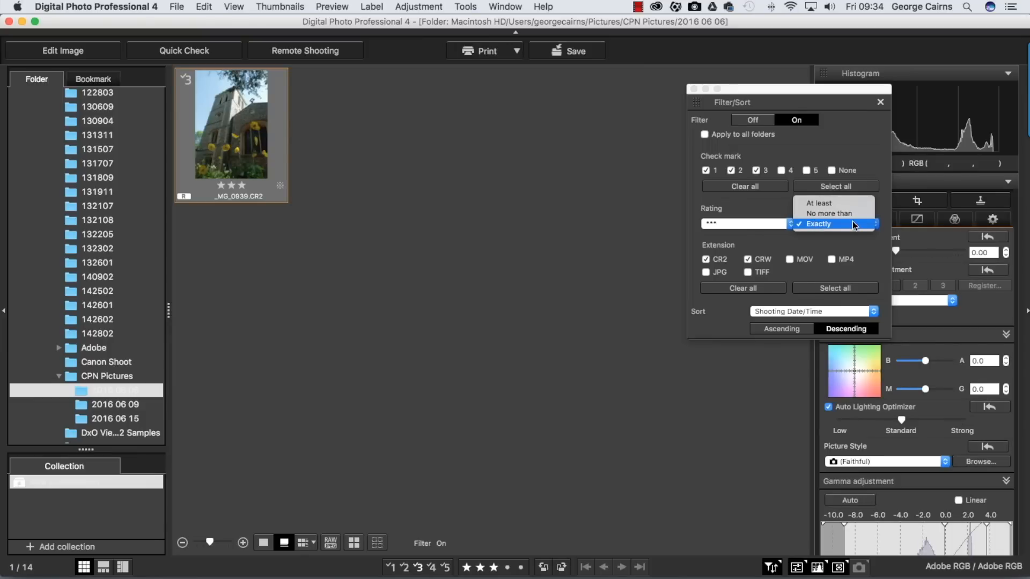
{"action": "left_click", "coordinate": [817, 224]}
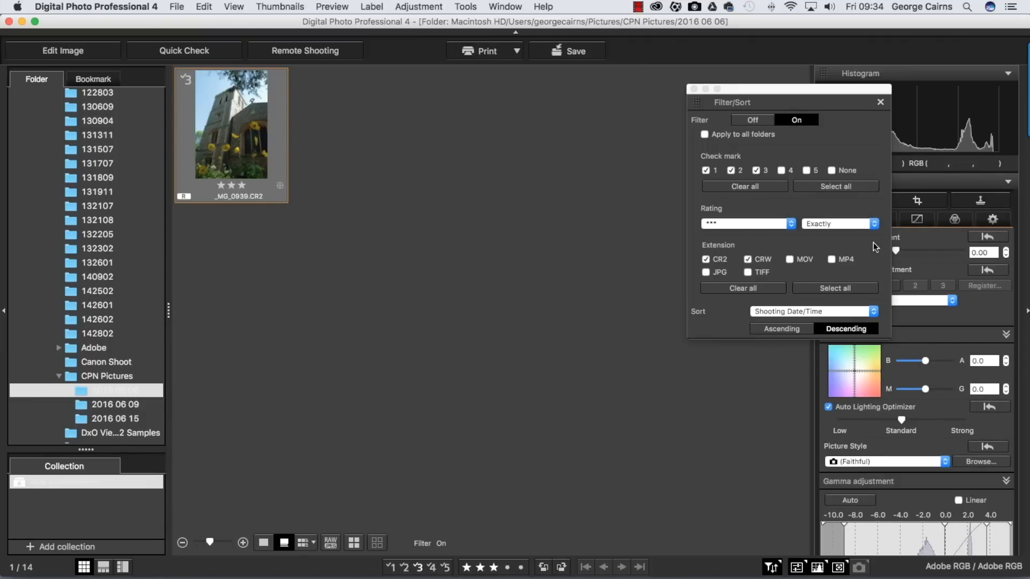
{"action": "left_click", "coordinate": [751, 119]}
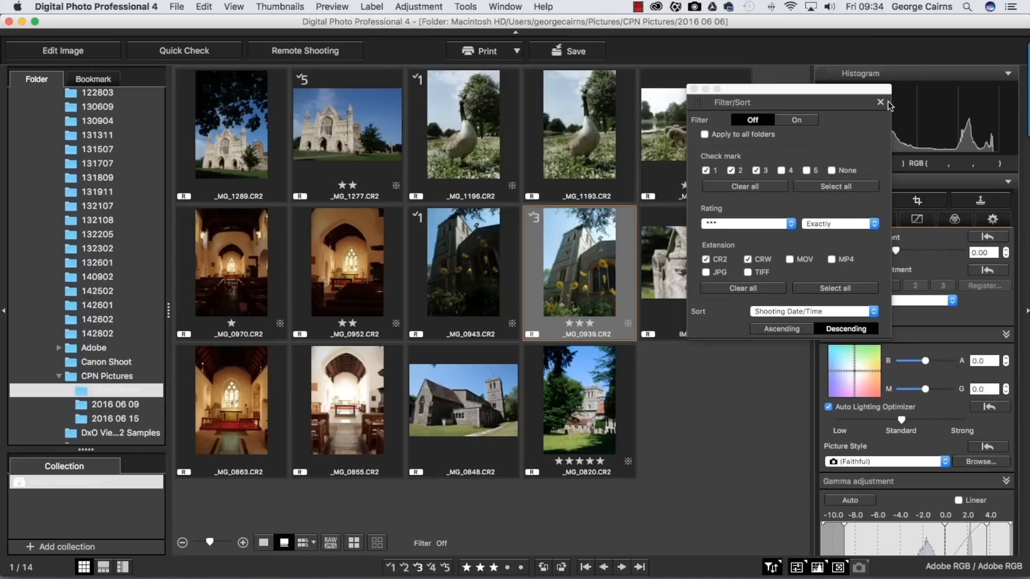
Close the Filter/Sort window, add two collections and start naming the second one 'Bir…'
{"action": "left_click", "coordinate": [880, 103]}
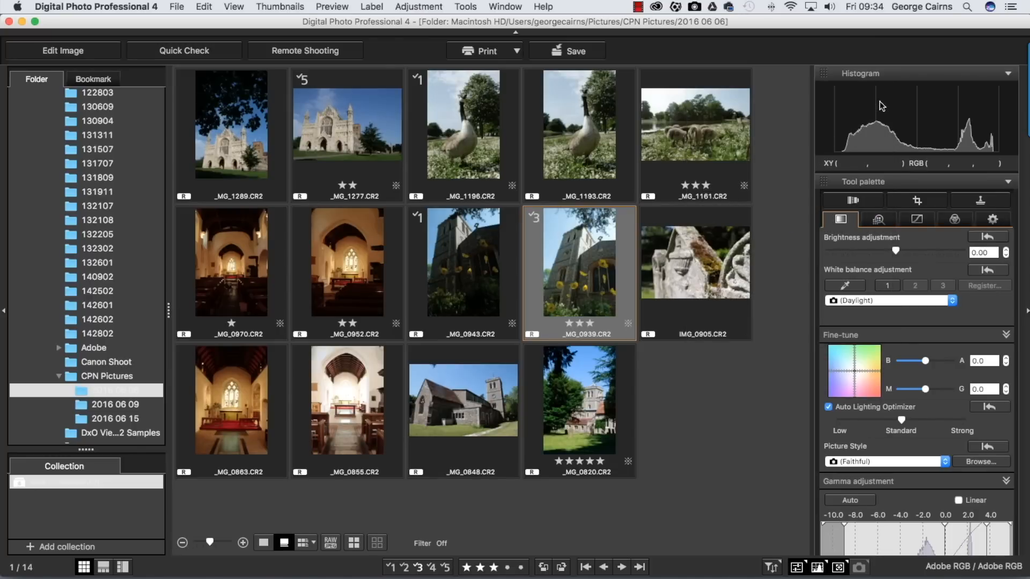
{"action": "mouse_move", "coordinate": [56, 522]}
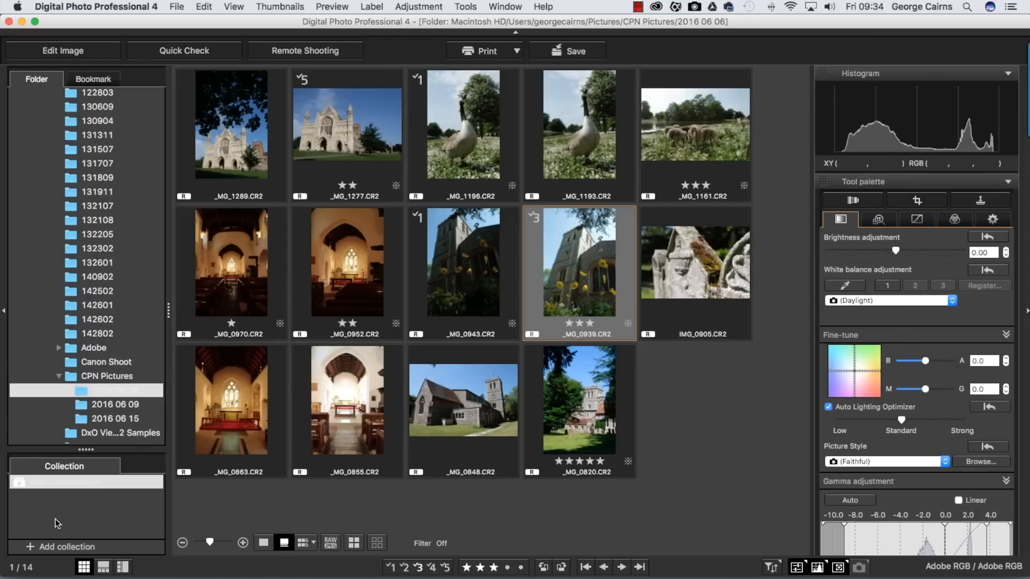
{"action": "left_click", "coordinate": [62, 546]}
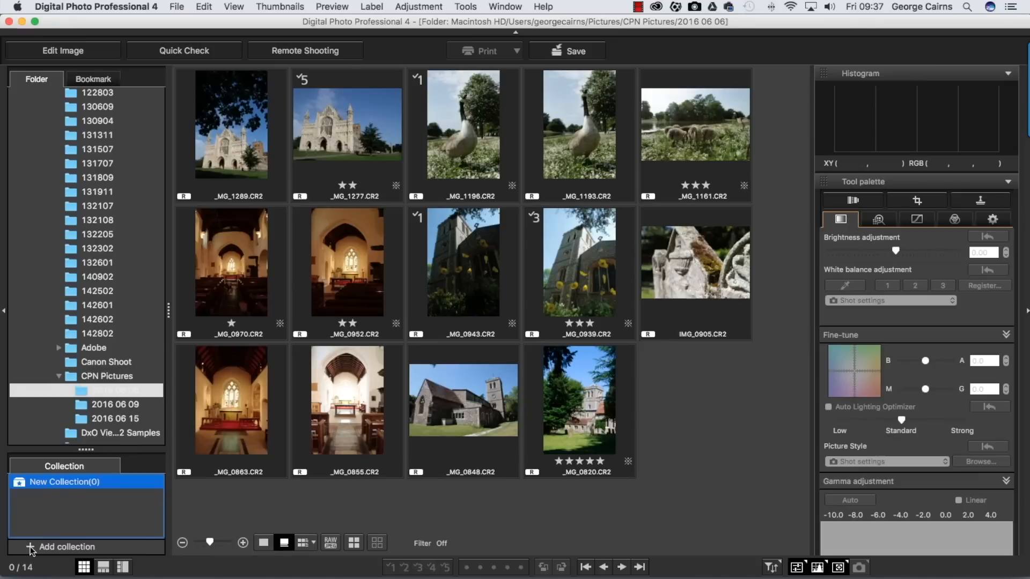
{"action": "left_click", "coordinate": [65, 546]}
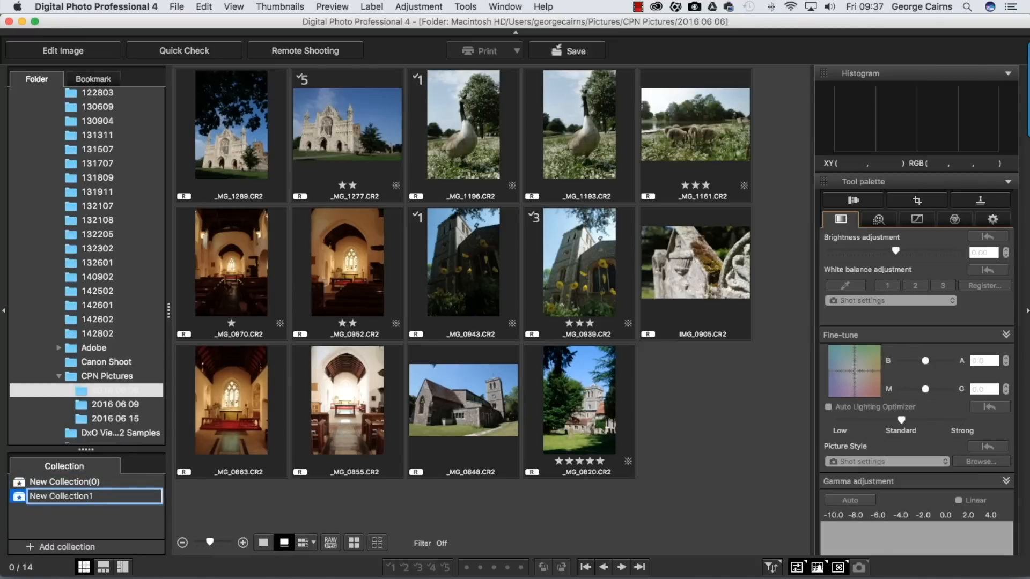
{"action": "type", "text": "Bir"}
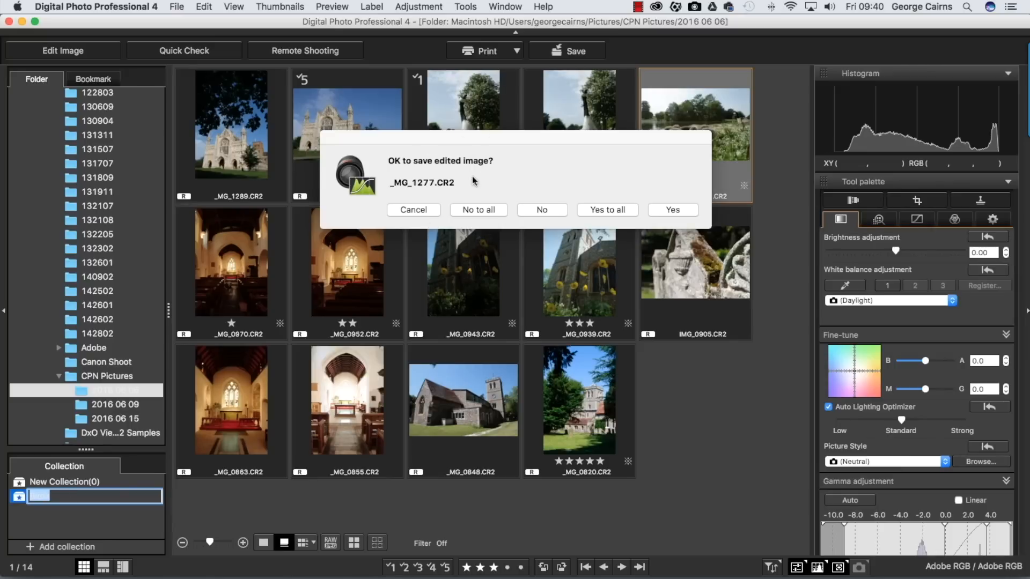
{"action": "mouse_move", "coordinate": [517, 176]}
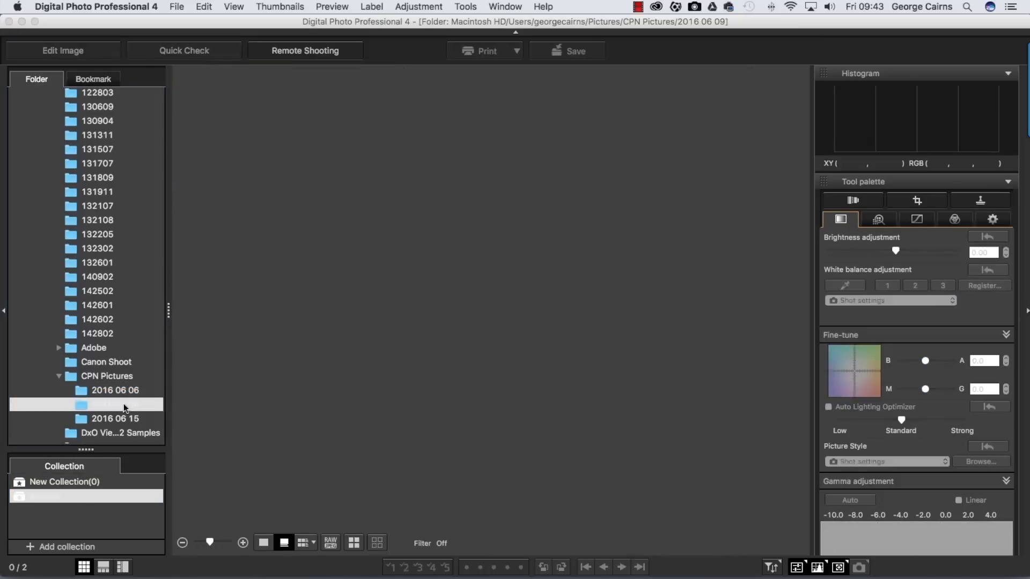
Select the 2016 06 09 folder and let its eight raw thumbnails load
{"action": "left_click", "coordinate": [115, 404]}
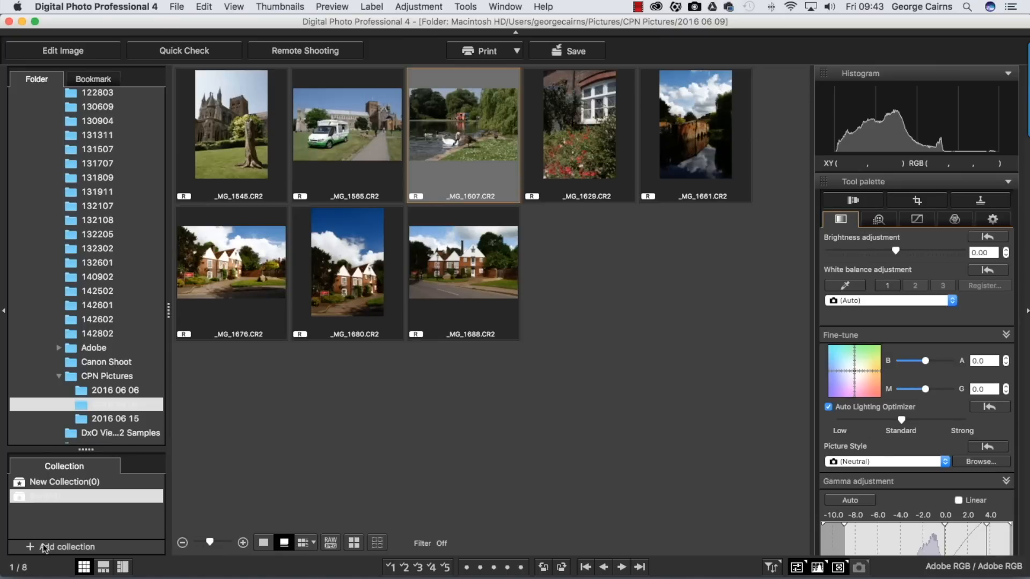
{"action": "mouse_move", "coordinate": [84, 514]}
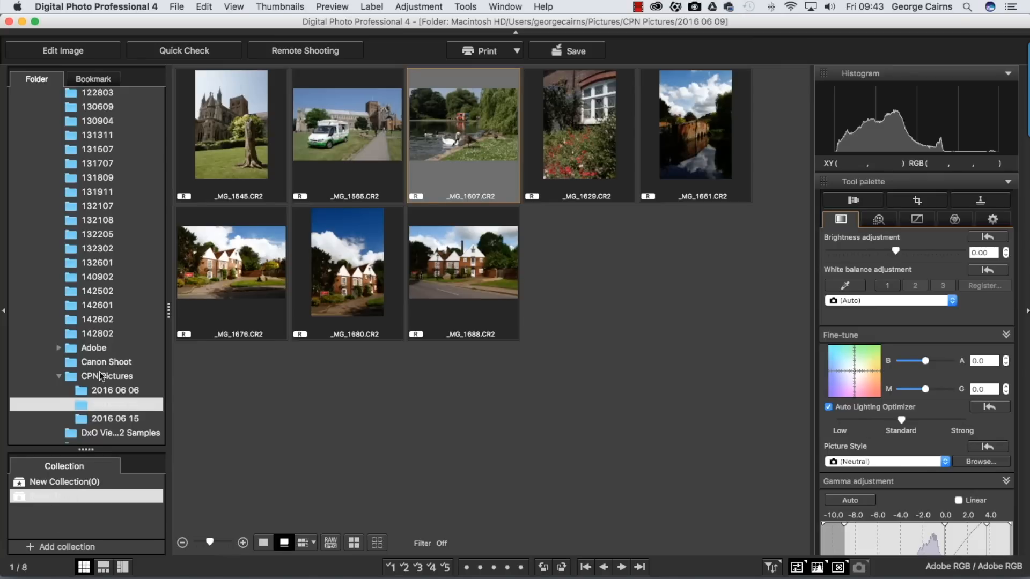
{"action": "mouse_move", "coordinate": [87, 396]}
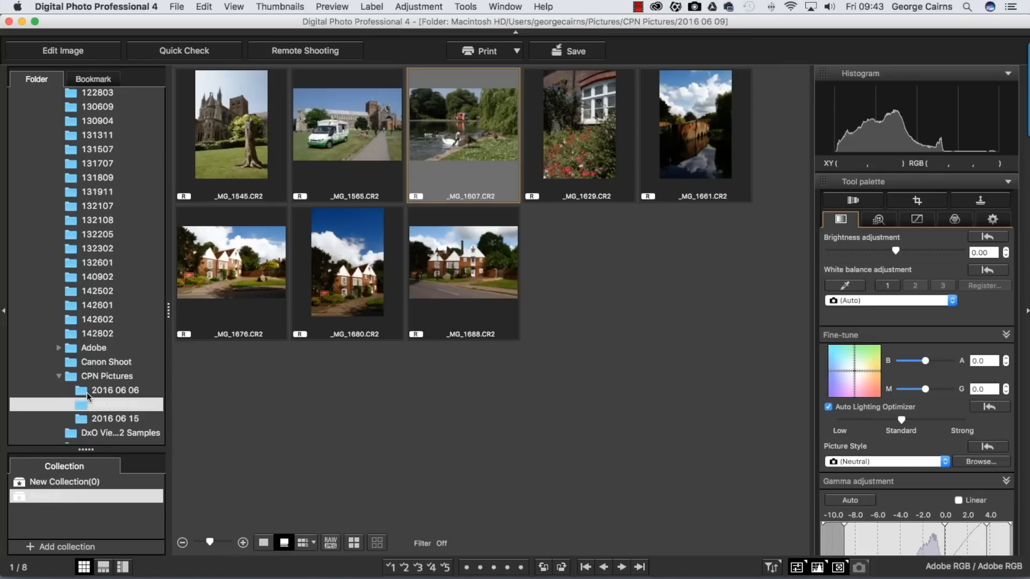